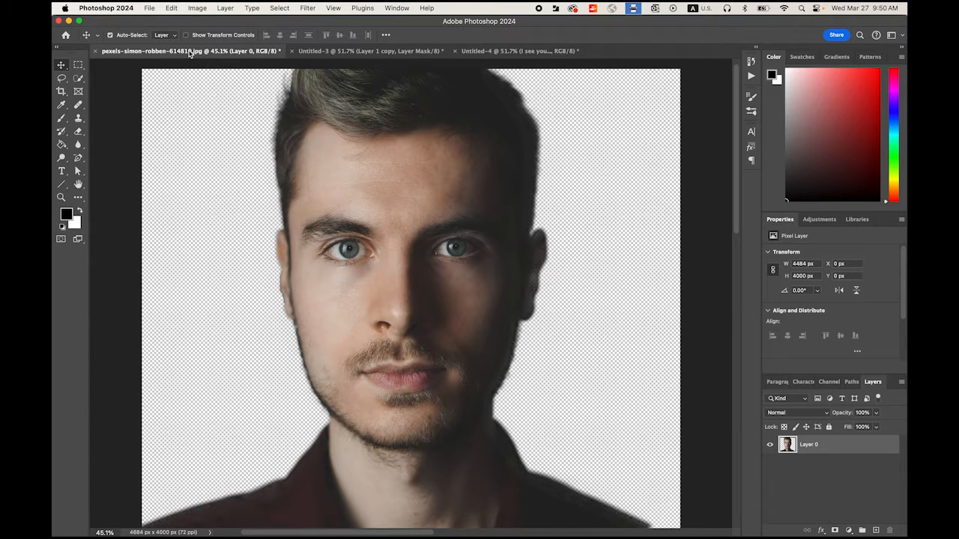
- Browse to the Particles folder and select the pexels portrait JPG
{"action": "left_click", "coordinate": [367, 51]}
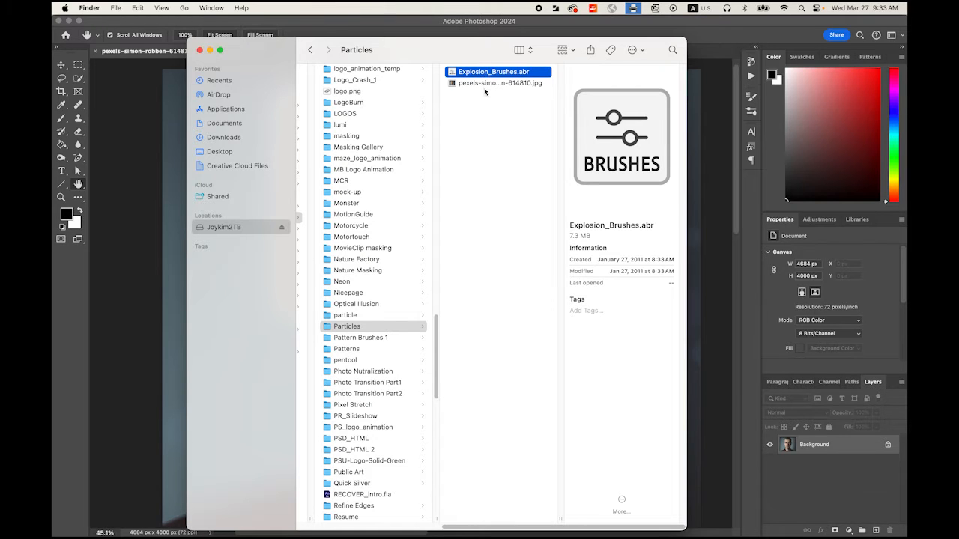
{"action": "left_click", "coordinate": [498, 82]}
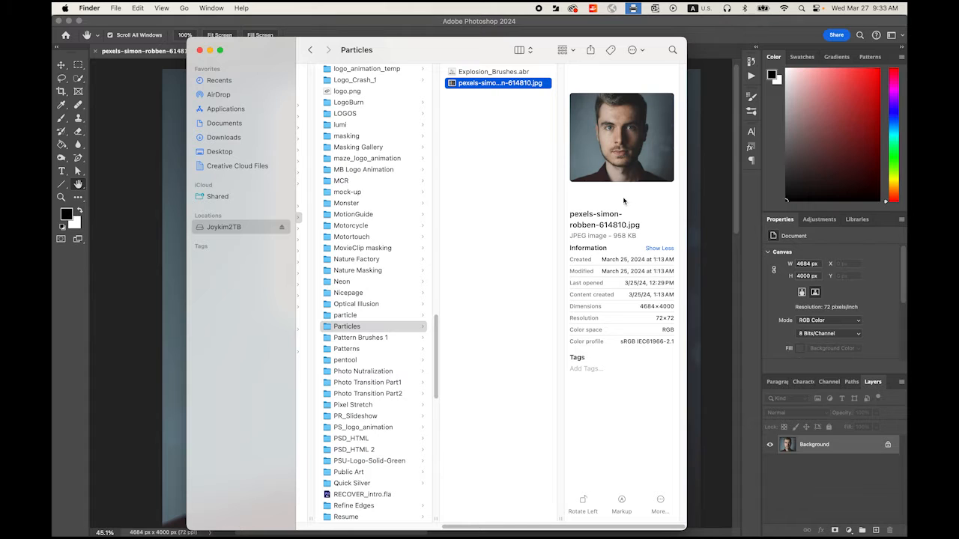
- Open the portrait JPG in Photoshop as a Background layer
{"action": "double_click", "coordinate": [497, 82]}
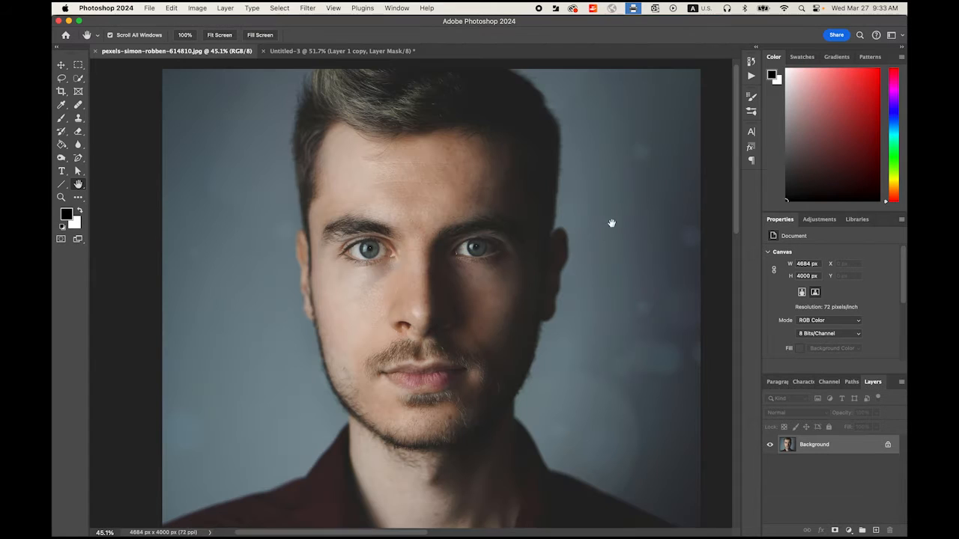
{"action": "mouse_move", "coordinate": [542, 258]}
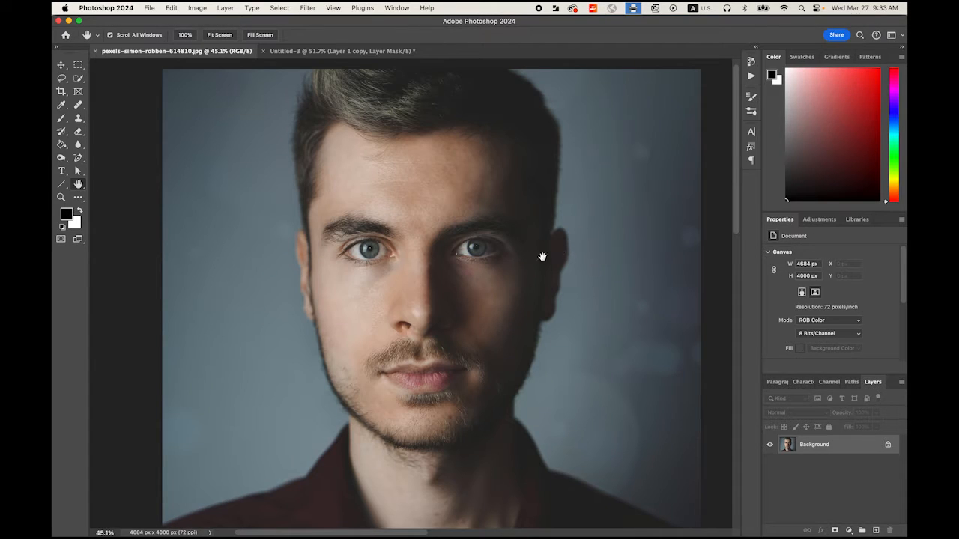
{"action": "mouse_move", "coordinate": [507, 261]}
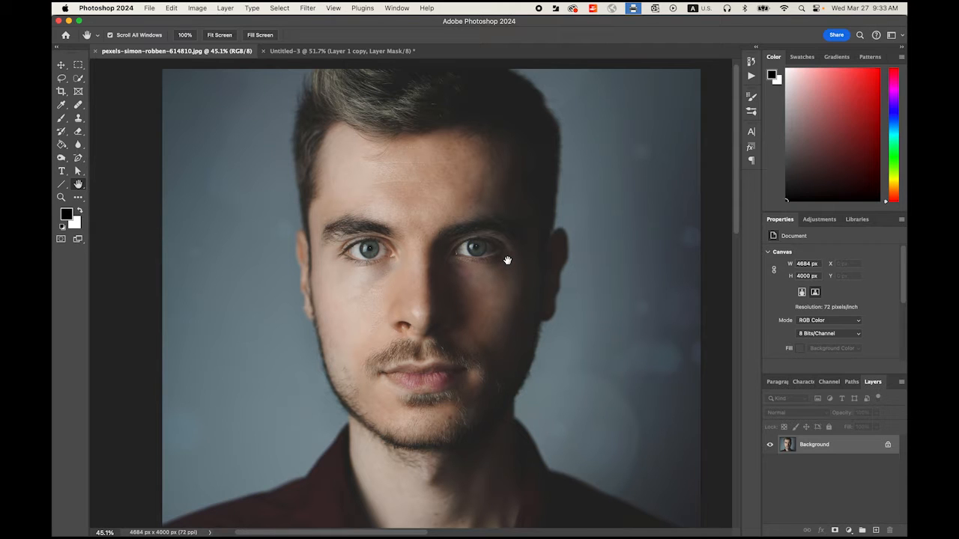
{"action": "mouse_move", "coordinate": [518, 268]}
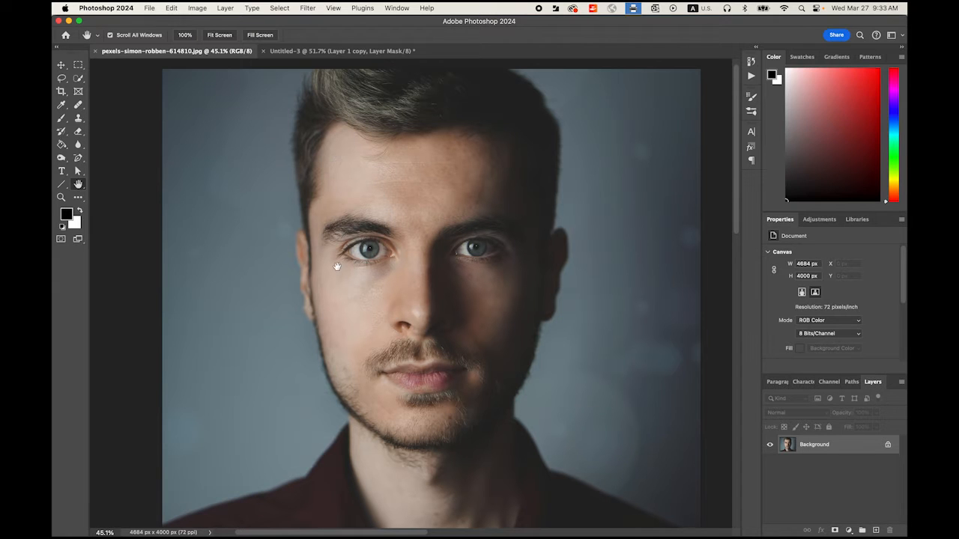
{"action": "mouse_move", "coordinate": [312, 72]}
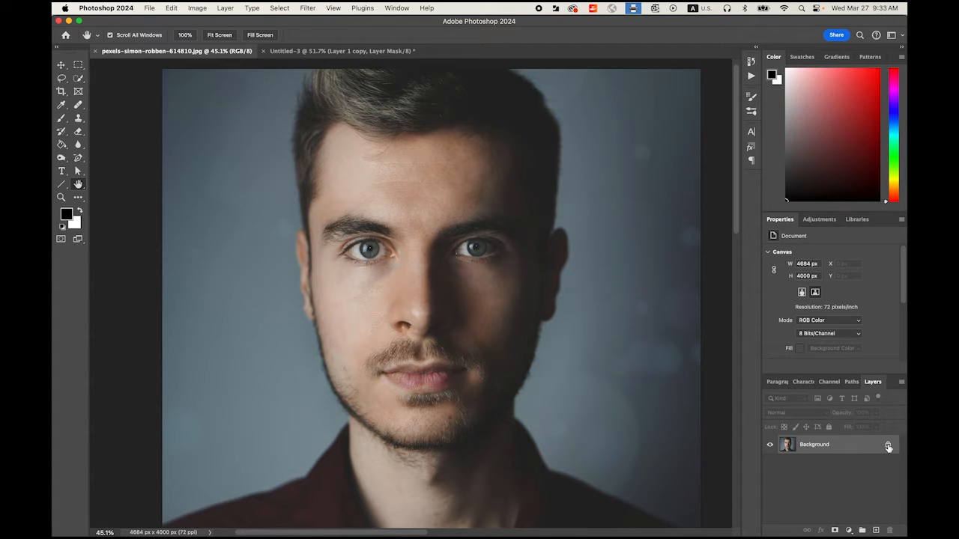
- Convert the locked Background into Layer 0 and choose the Quick Selection Tool
{"action": "left_click", "coordinate": [889, 444]}
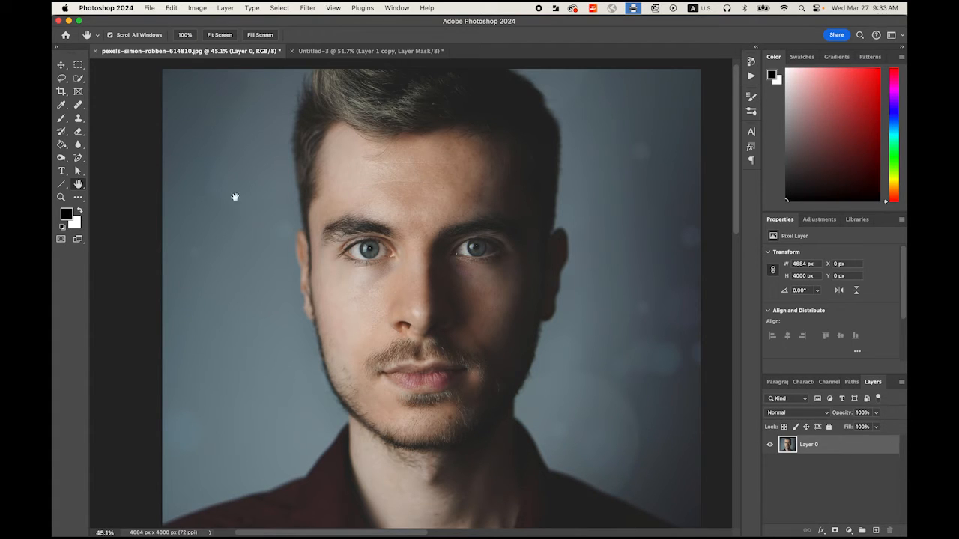
{"action": "left_click", "coordinate": [62, 78]}
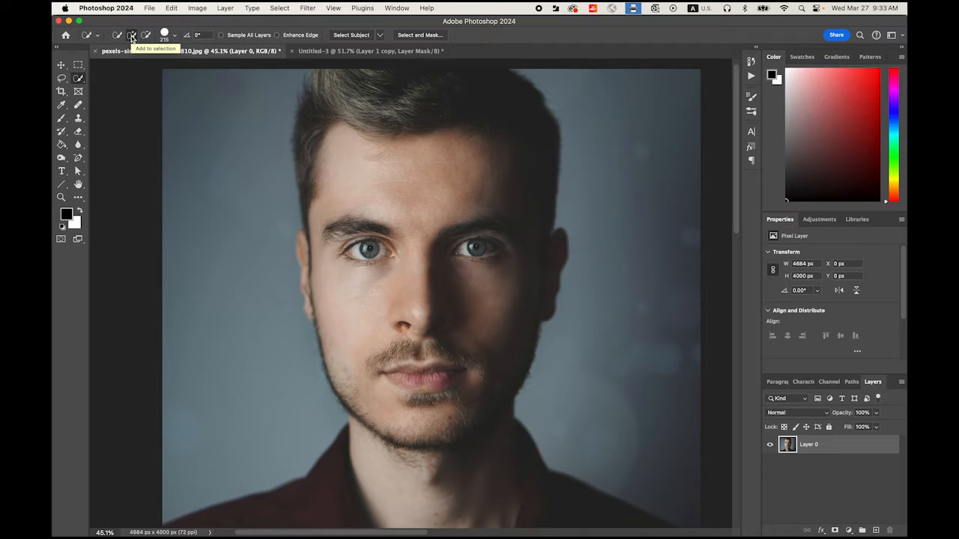
{"action": "mouse_move", "coordinate": [398, 177]}
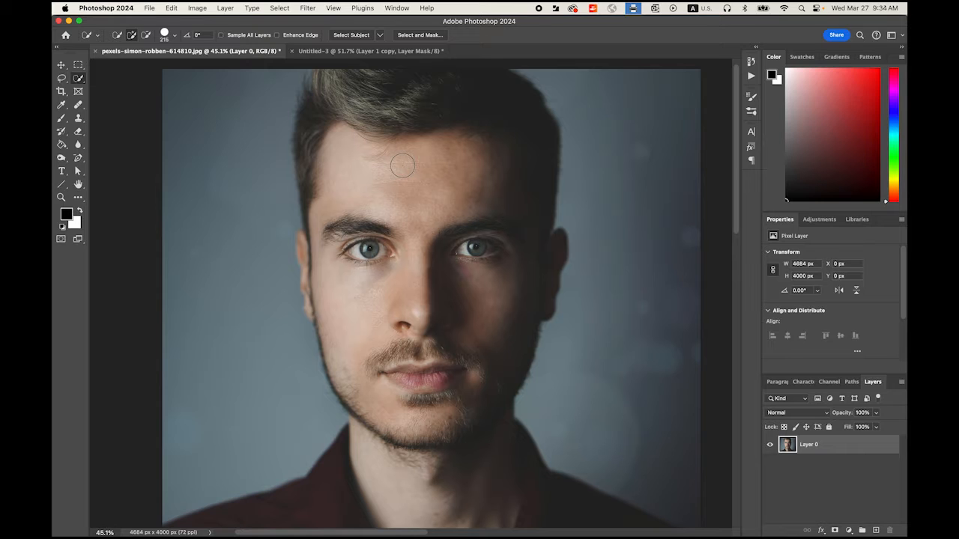
{"action": "mouse_move", "coordinate": [392, 172]}
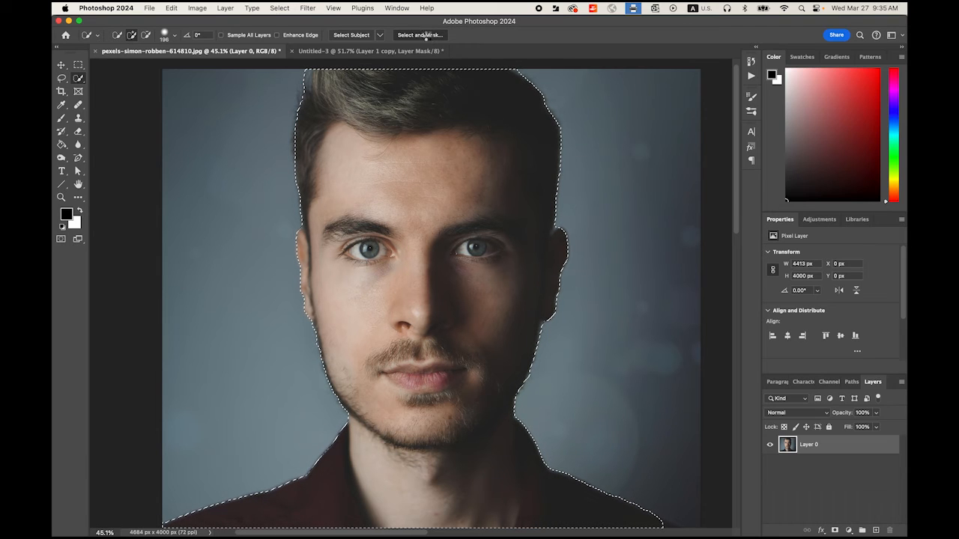
- Enter Select and Mask and preview the selection On Black
{"action": "left_click", "coordinate": [419, 35]}
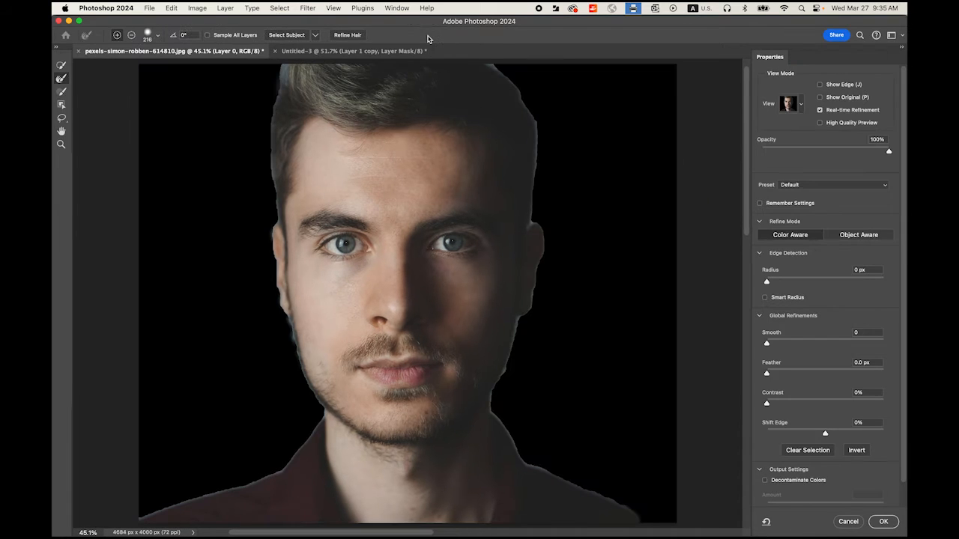
{"action": "left_click", "coordinate": [790, 104]}
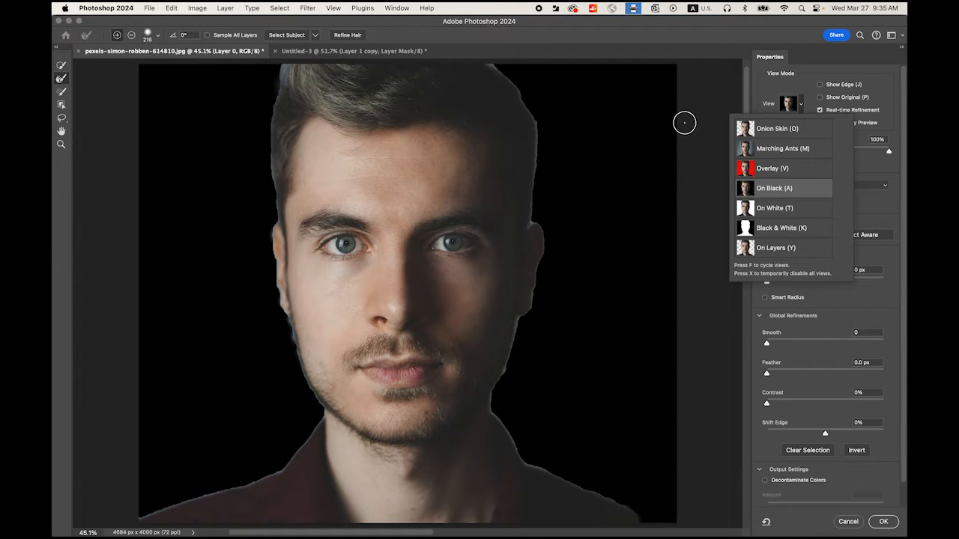
{"action": "left_click", "coordinate": [775, 189]}
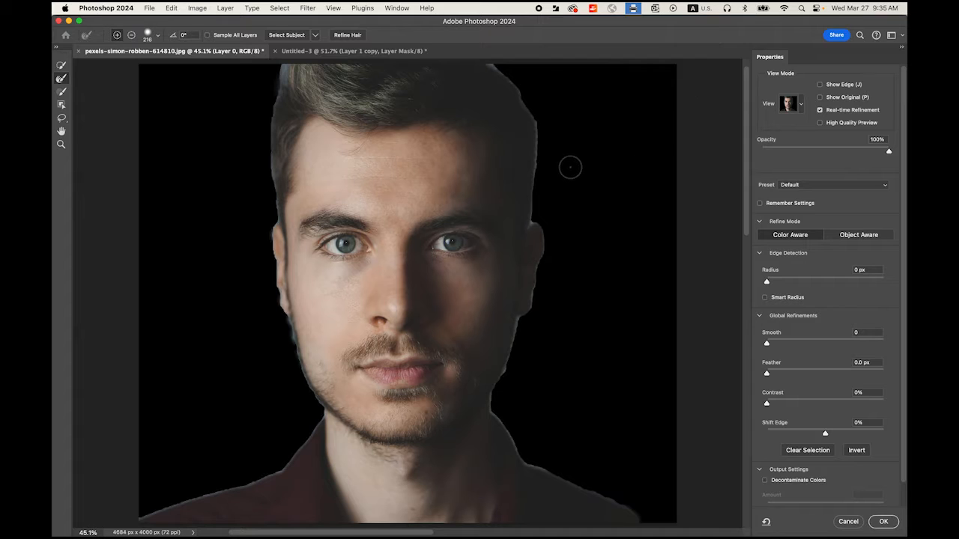
{"action": "mouse_move", "coordinate": [545, 160]}
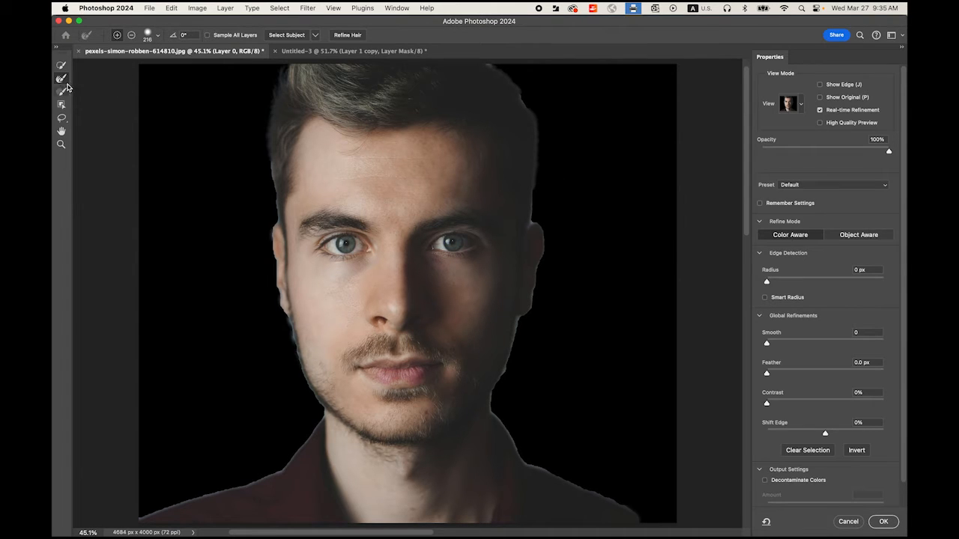
{"action": "mouse_move", "coordinate": [61, 78]}
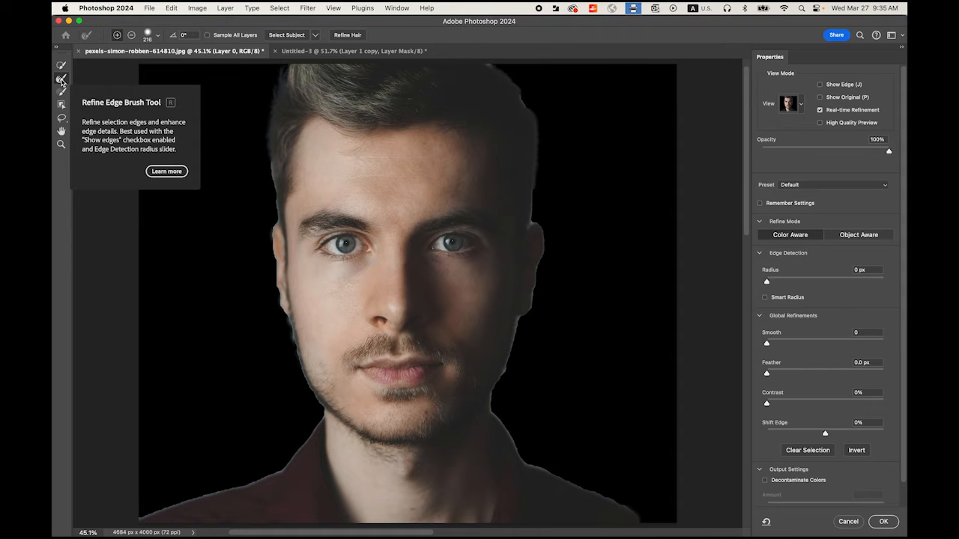
{"action": "mouse_move", "coordinate": [806, 154]}
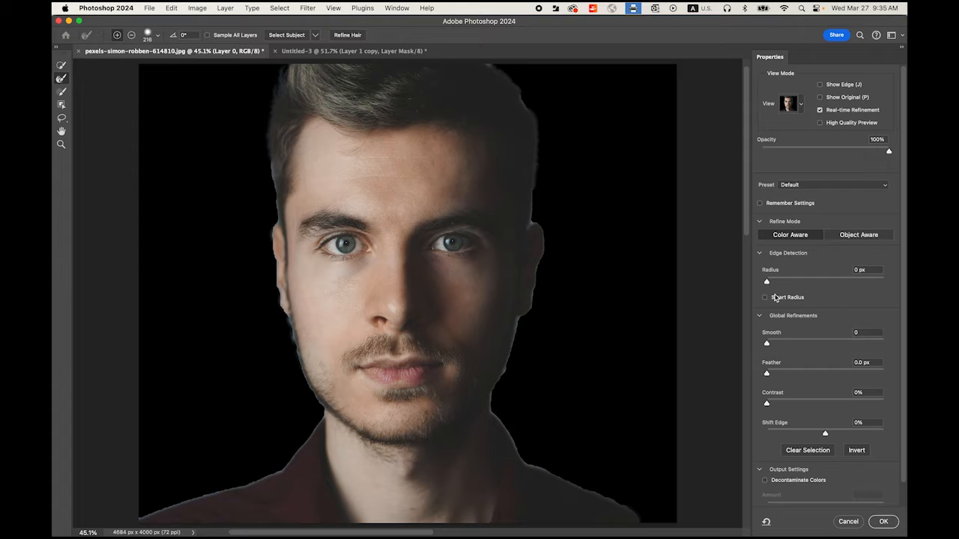
- Enable Smart Radius and refine the hair and left-cheek edges with the Refine Edge Brush
{"action": "left_click", "coordinate": [764, 297]}
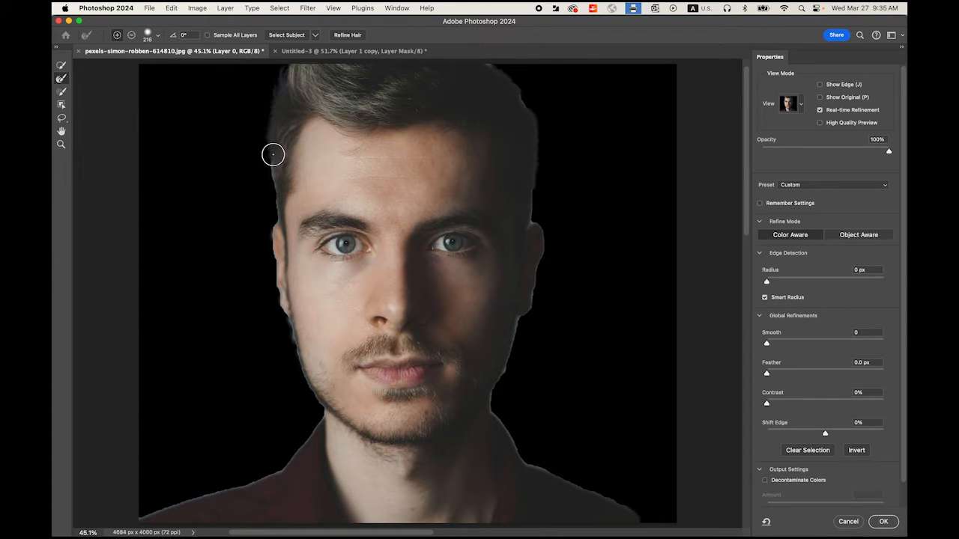
{"action": "left_click_drag", "start_coordinate": [273, 154], "coordinate": [280, 223]}
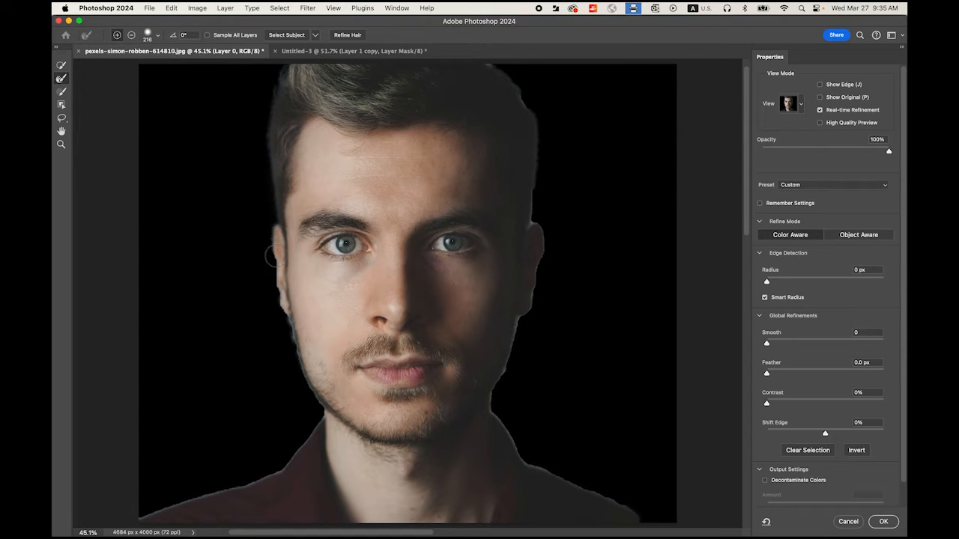
{"action": "left_click_drag", "start_coordinate": [270, 257], "coordinate": [296, 307]}
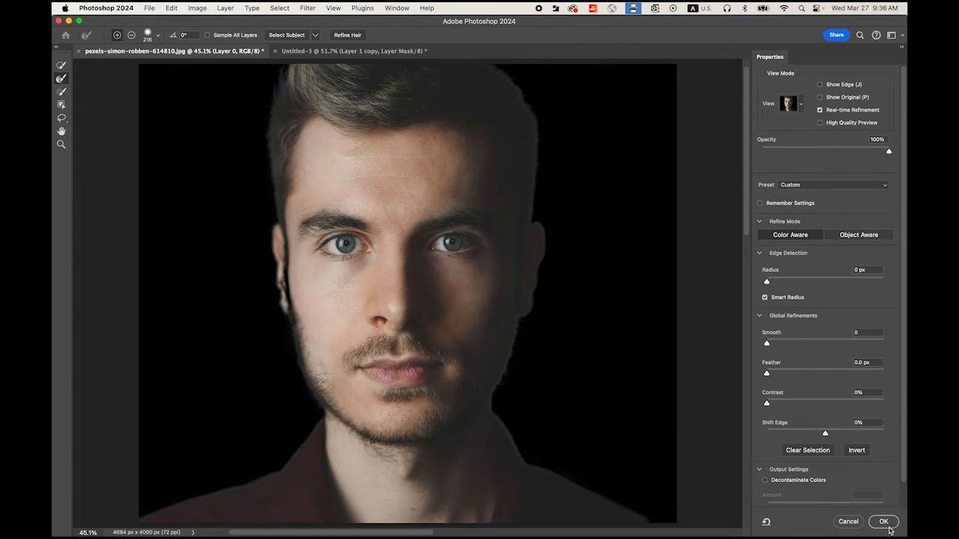
- Output the refined selection as a layer mask on the portrait layer
{"action": "left_click", "coordinate": [884, 521]}
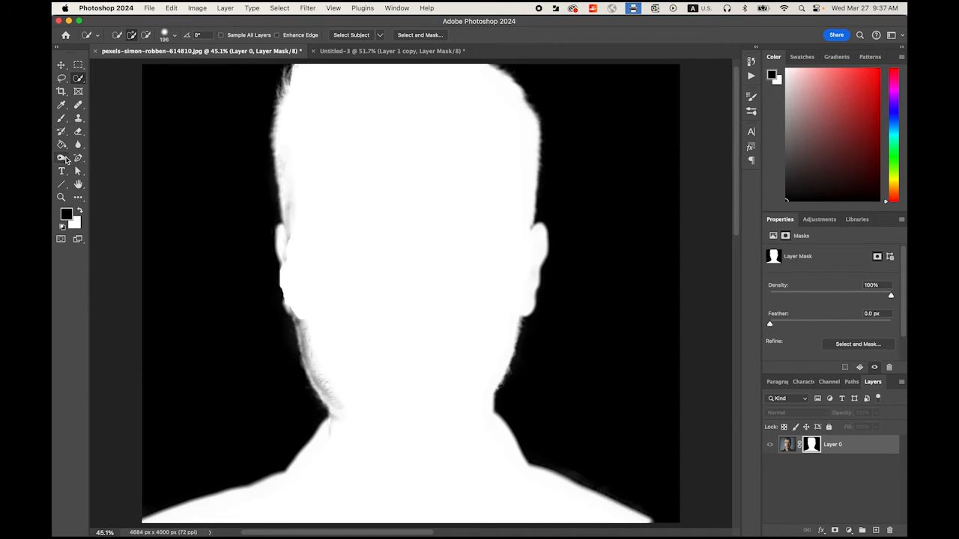
- Dodge the grey fringe inside the head, jaw and neck of the mask, then return to image view
{"action": "left_click", "coordinate": [61, 144]}
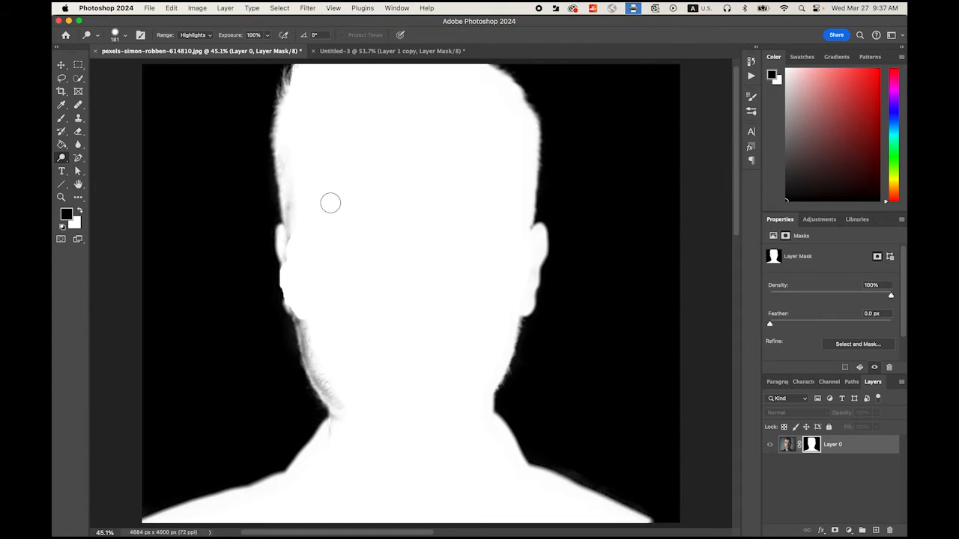
{"action": "left_click_drag", "start_coordinate": [329, 202], "coordinate": [291, 249]}
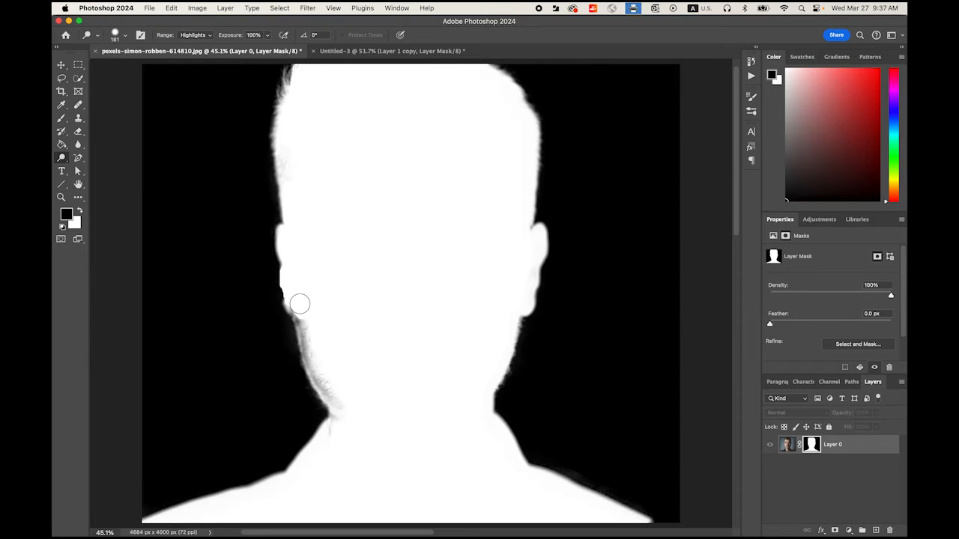
{"action": "left_click_drag", "start_coordinate": [299, 303], "coordinate": [326, 348]}
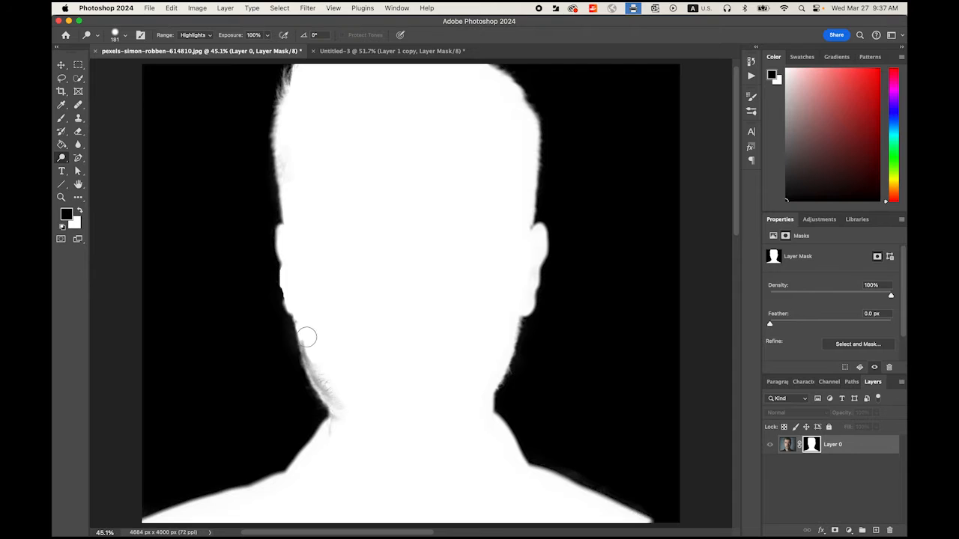
{"action": "left_click_drag", "start_coordinate": [306, 335], "coordinate": [336, 396]}
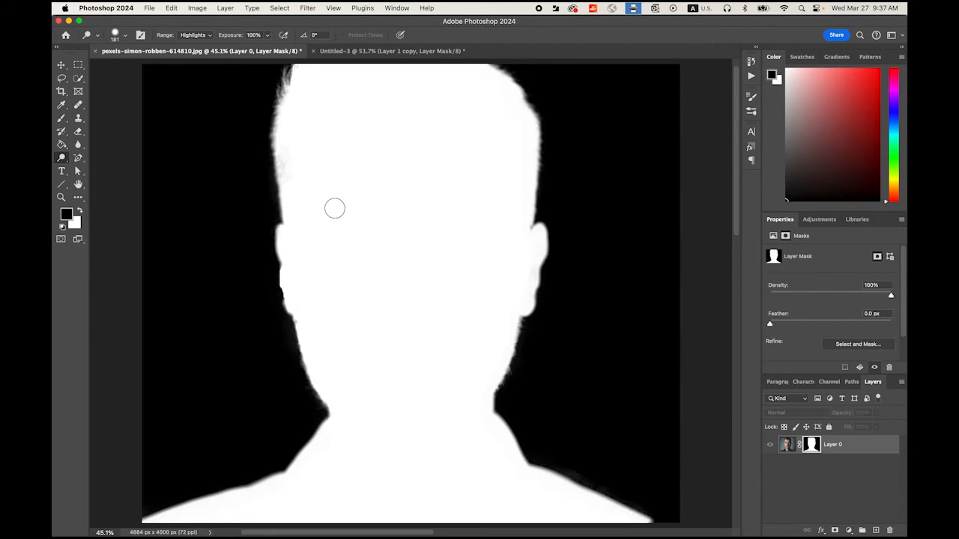
{"action": "mouse_move", "coordinate": [457, 210]}
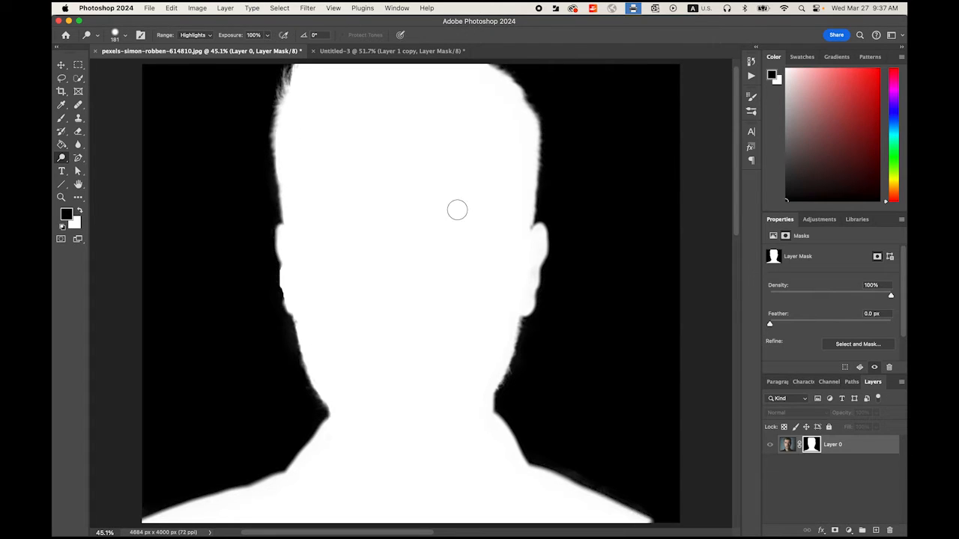
{"action": "left_click", "coordinate": [785, 444]}
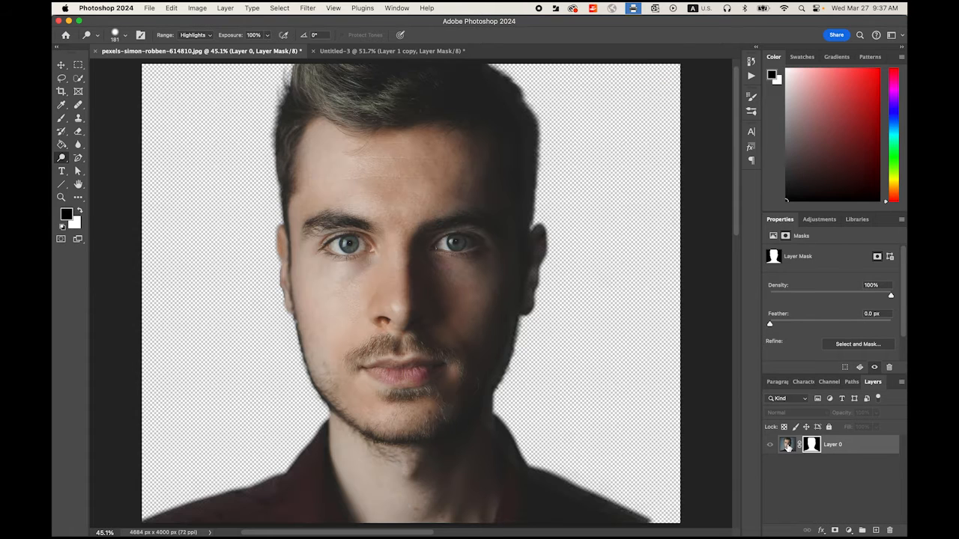
- Delete the layer mask with Apply so the layer keeps its transparent cut-out
{"action": "left_click", "coordinate": [786, 444]}
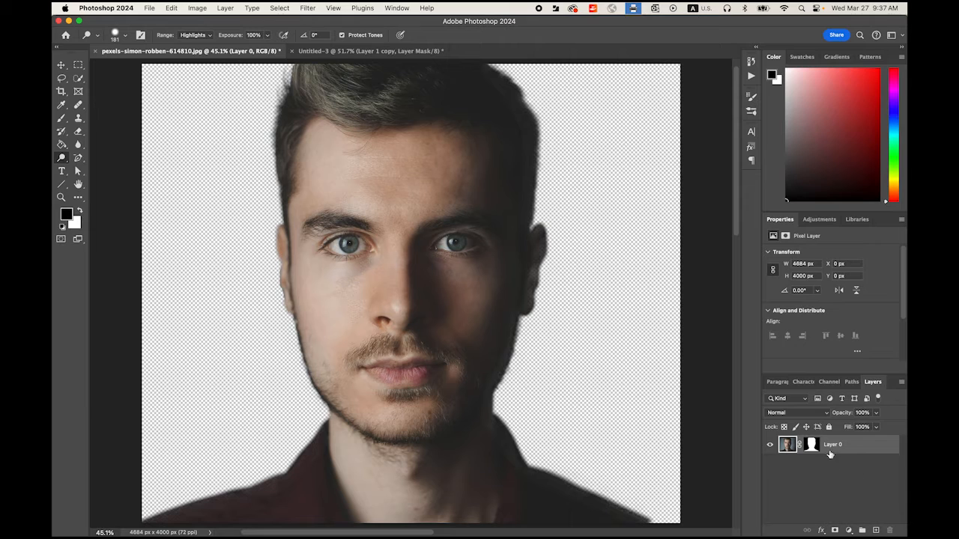
{"action": "left_click", "coordinate": [811, 443]}
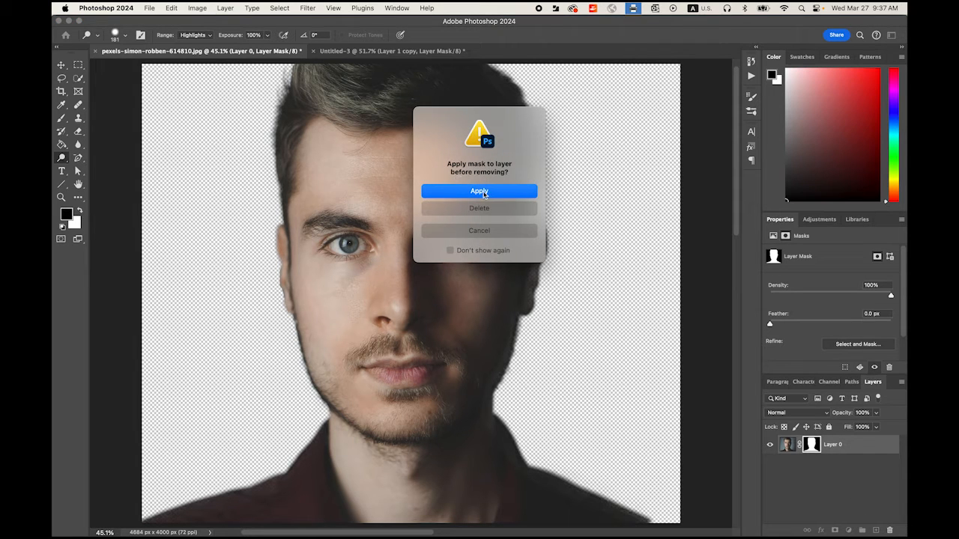
{"action": "left_click", "coordinate": [479, 191]}
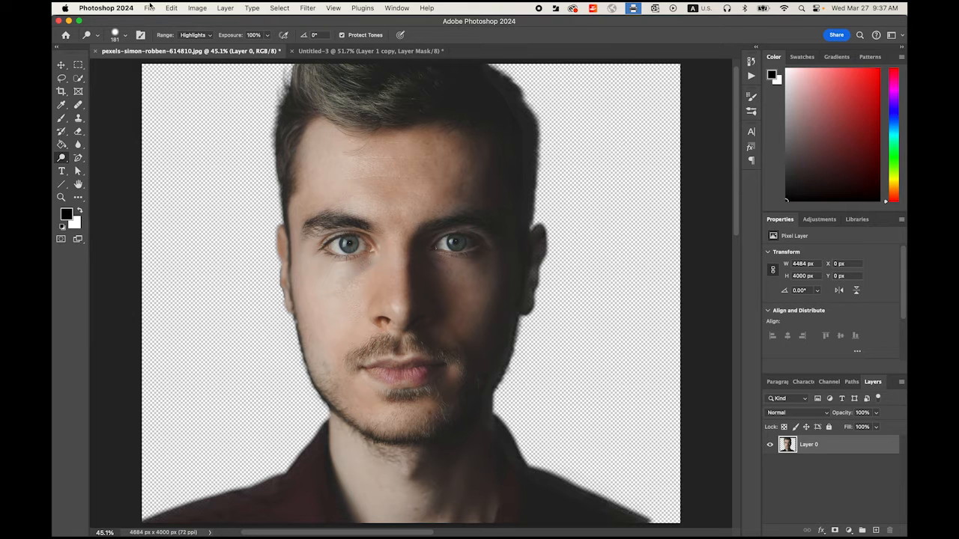
{"action": "mouse_move", "coordinate": [356, 141]}
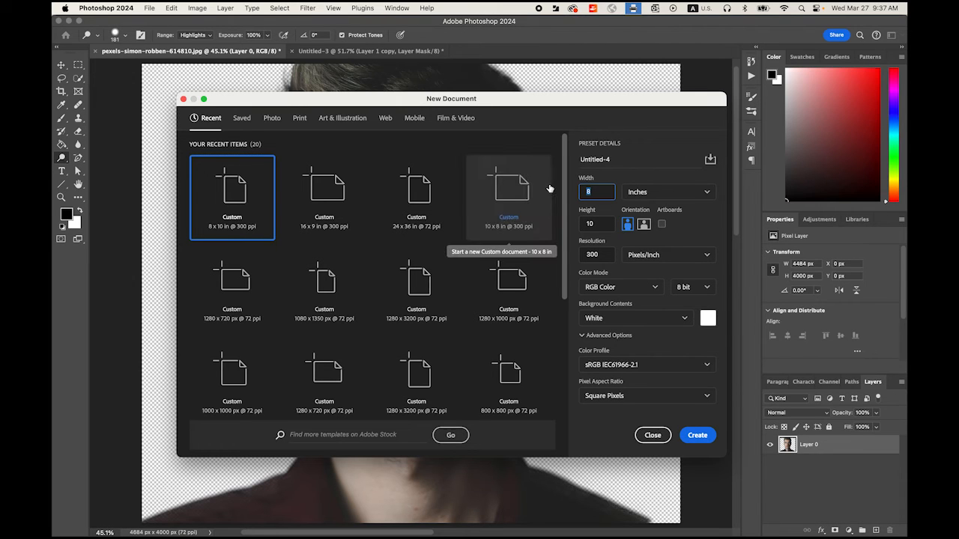
- Create a 16×9 inch 300 ppi document, move the portrait in, and enlarge it toward the right
{"action": "type", "text": "16"}
{"action": "left_click", "coordinate": [596, 223]}
{"action": "type", "text": "8"}
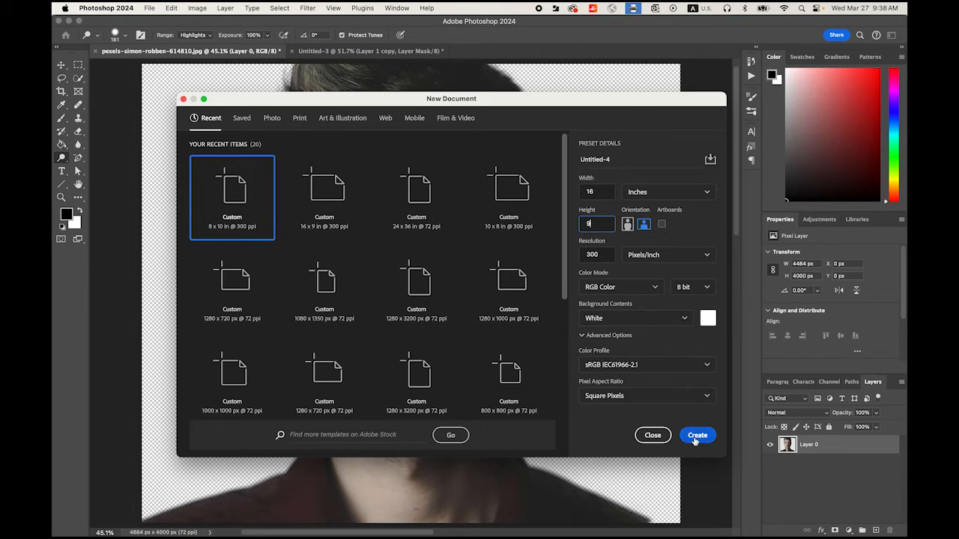
{"action": "left_click", "coordinate": [697, 435]}
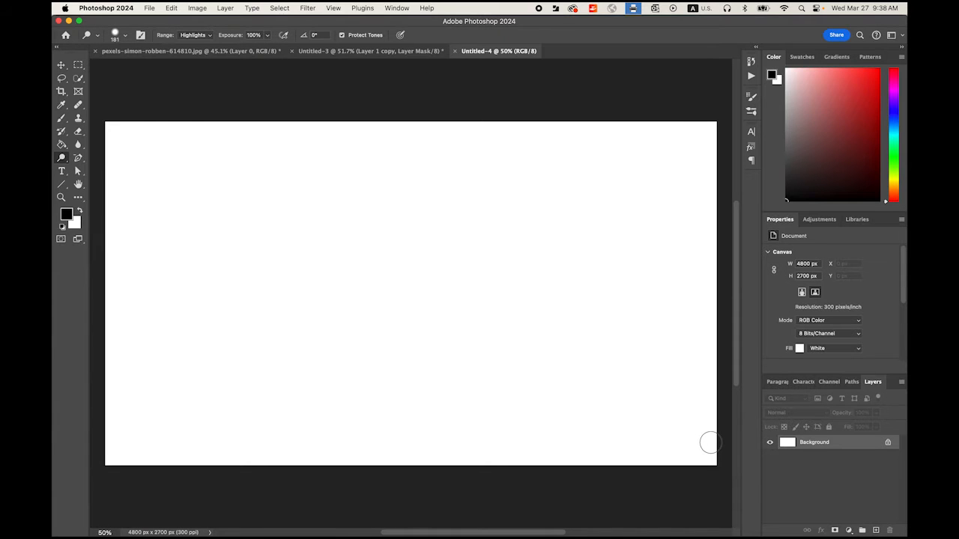
{"action": "left_click", "coordinate": [188, 51]}
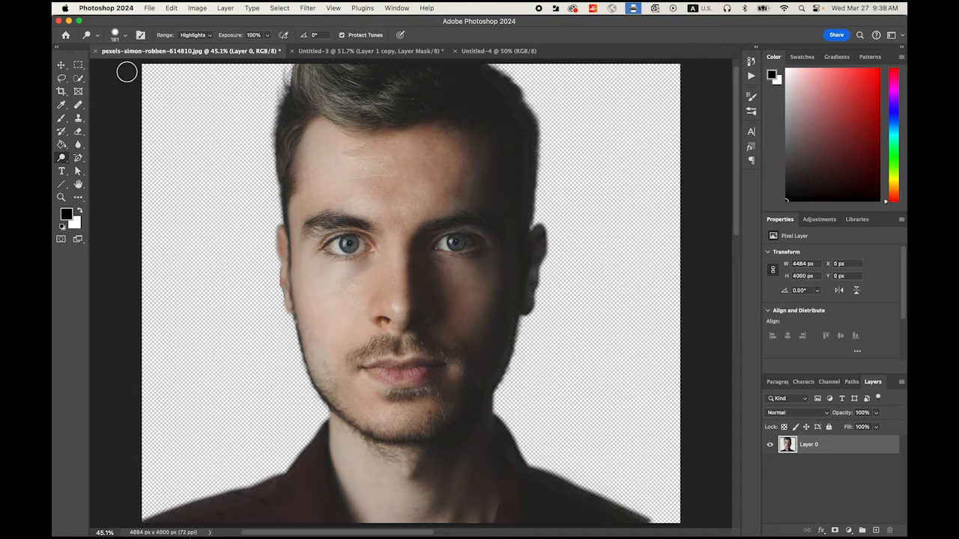
{"action": "left_click", "coordinate": [62, 66]}
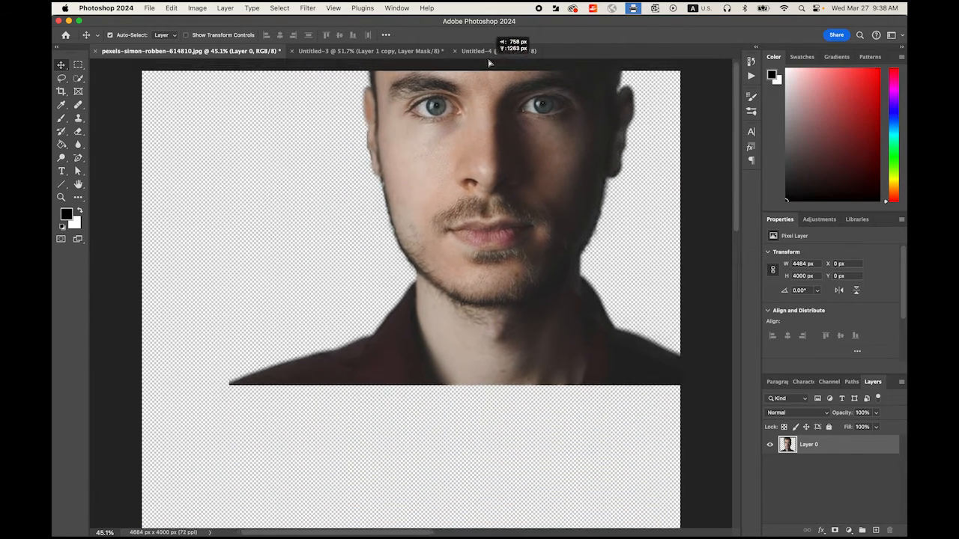
{"action": "left_click", "coordinate": [479, 51]}
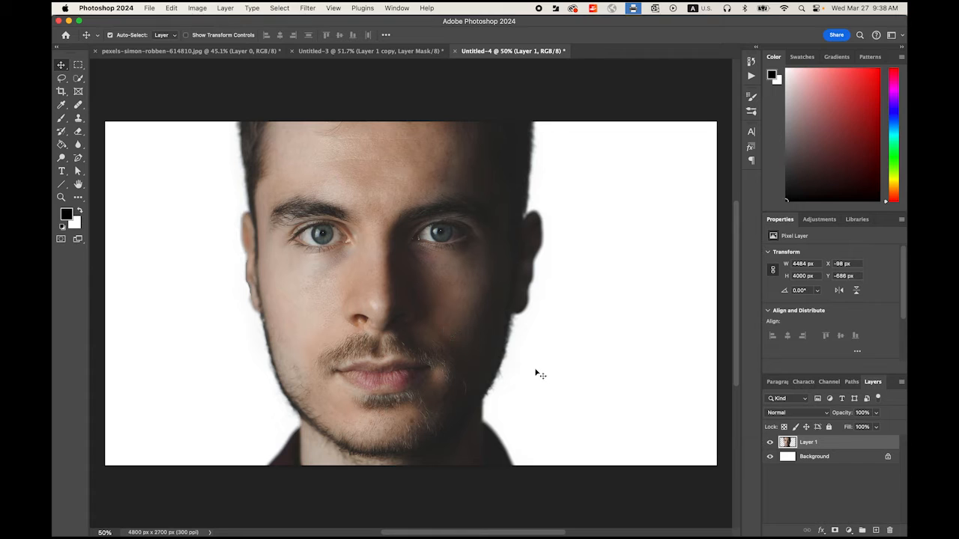
{"action": "mouse_move", "coordinate": [372, 232]}
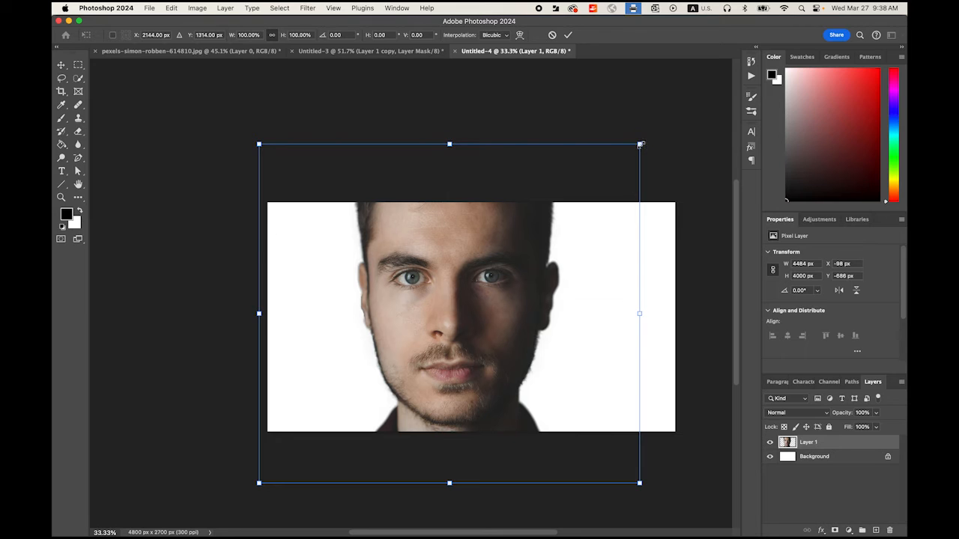
{"action": "left_click_drag", "start_coordinate": [640, 144], "coordinate": [596, 183]}
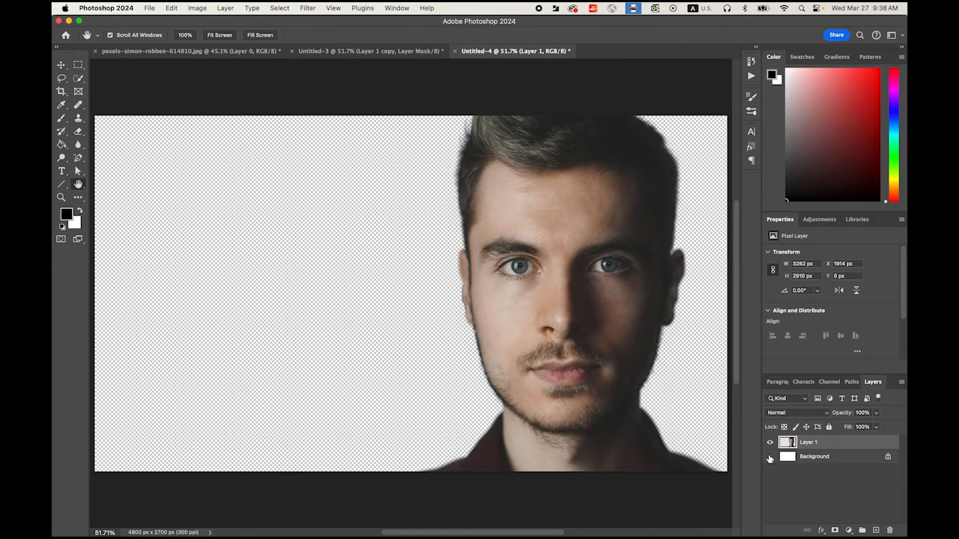
- Show the white Background, duplicate Layer 1 and give the copy a blank layer mask
{"action": "left_click", "coordinate": [770, 457]}
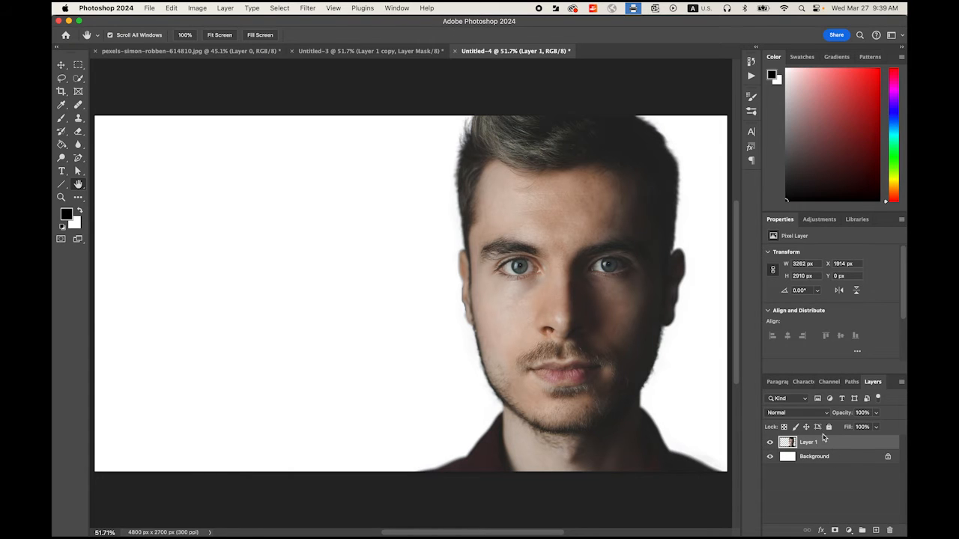
{"action": "mouse_move", "coordinate": [840, 446]}
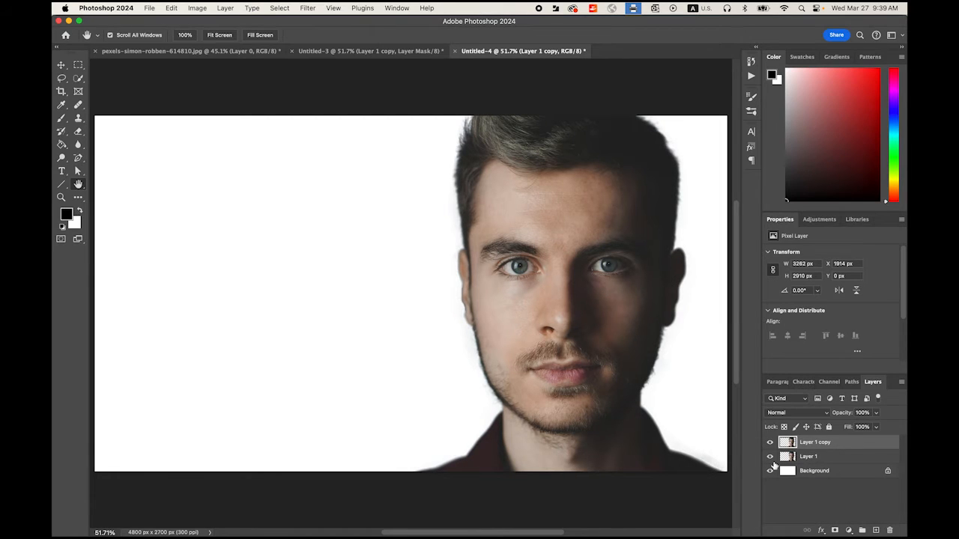
{"action": "left_click", "coordinate": [770, 456]}
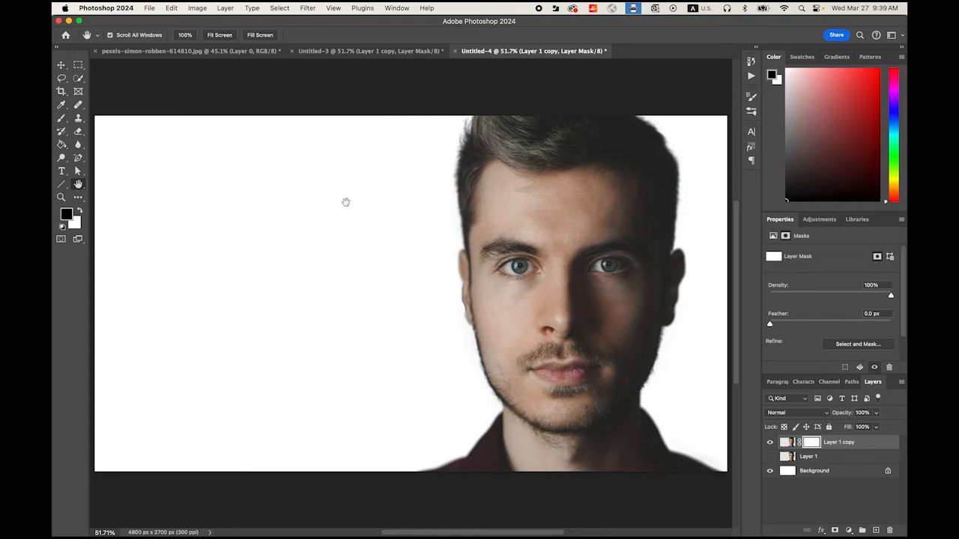
{"action": "left_click", "coordinate": [61, 119]}
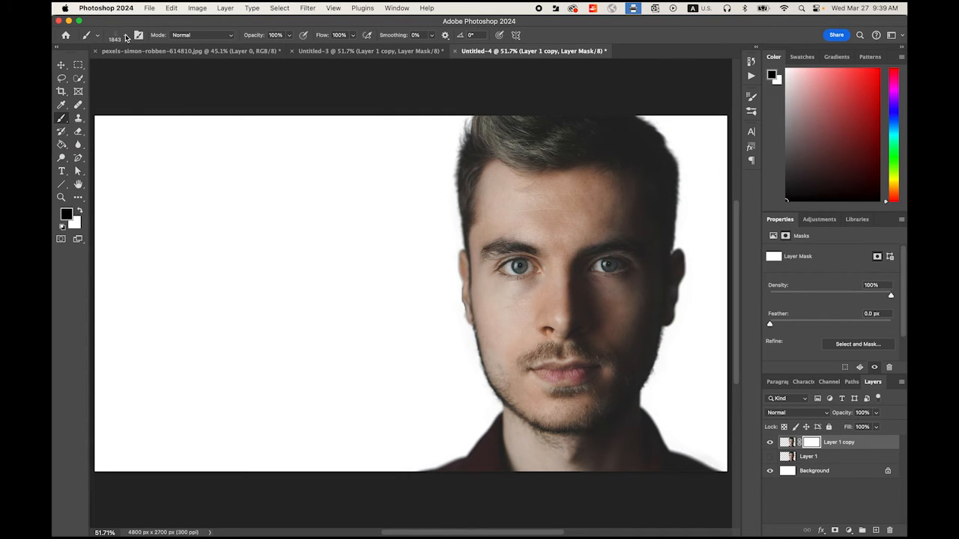
- Import Explosion_Brushes.abr from Downloads into the brush presets and pick an explosion brush
{"action": "left_click", "coordinate": [98, 36]}
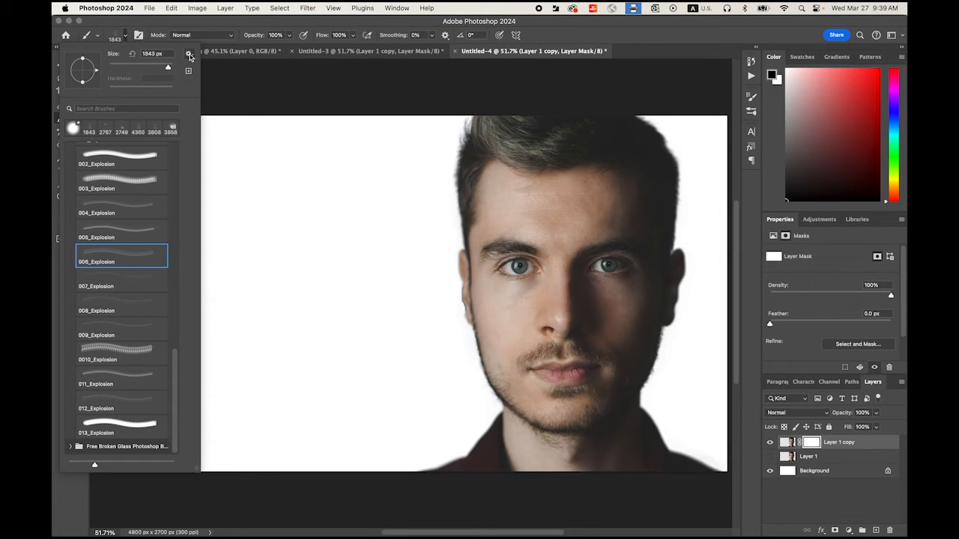
{"action": "left_click", "coordinate": [189, 54]}
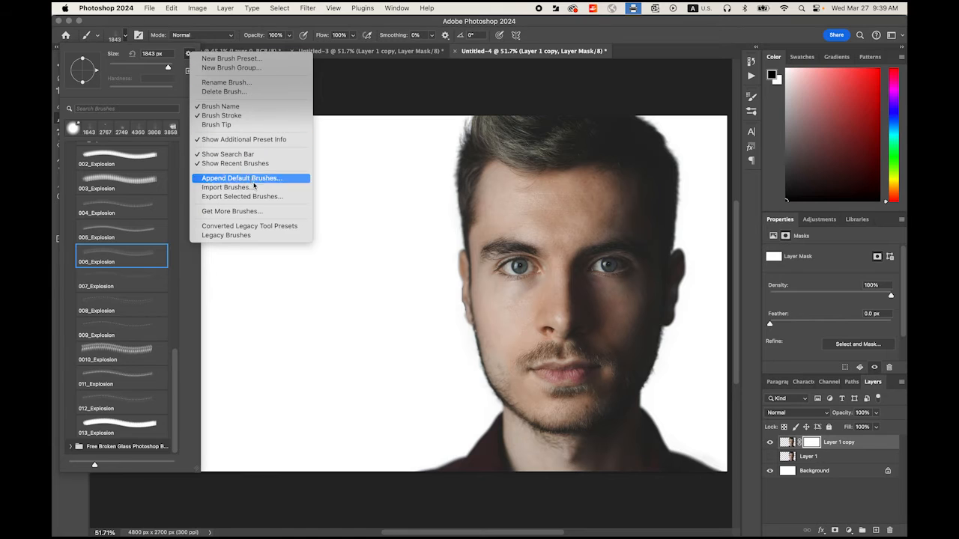
{"action": "left_click", "coordinate": [226, 186]}
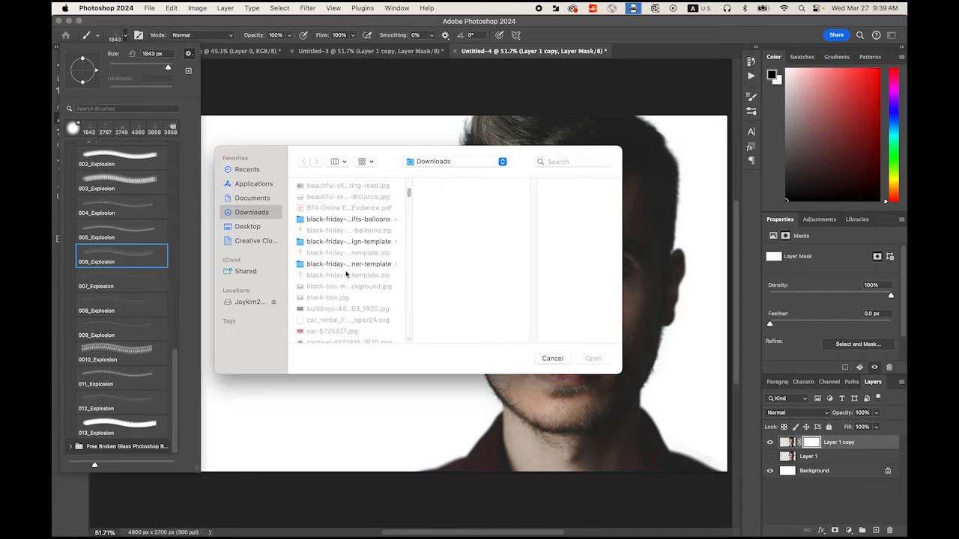
{"action": "scroll", "scroll_direction": "down", "scroll_amount": 3}
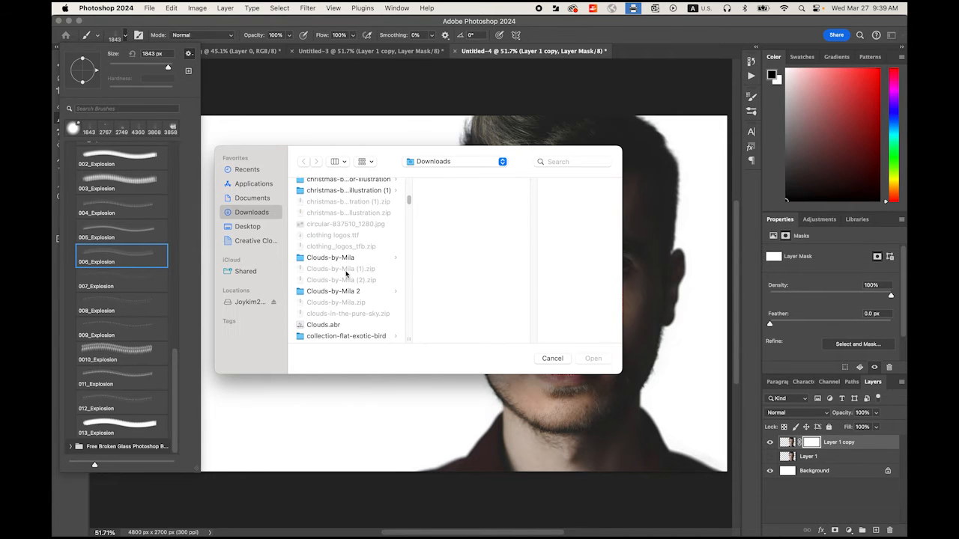
{"action": "scroll", "scroll_direction": "down", "scroll_amount": 3}
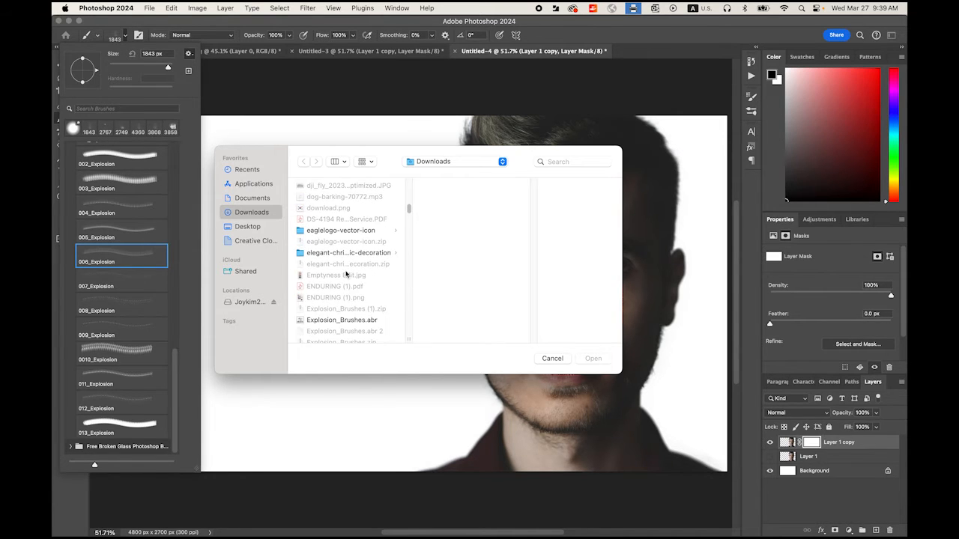
{"action": "left_click", "coordinate": [341, 321]}
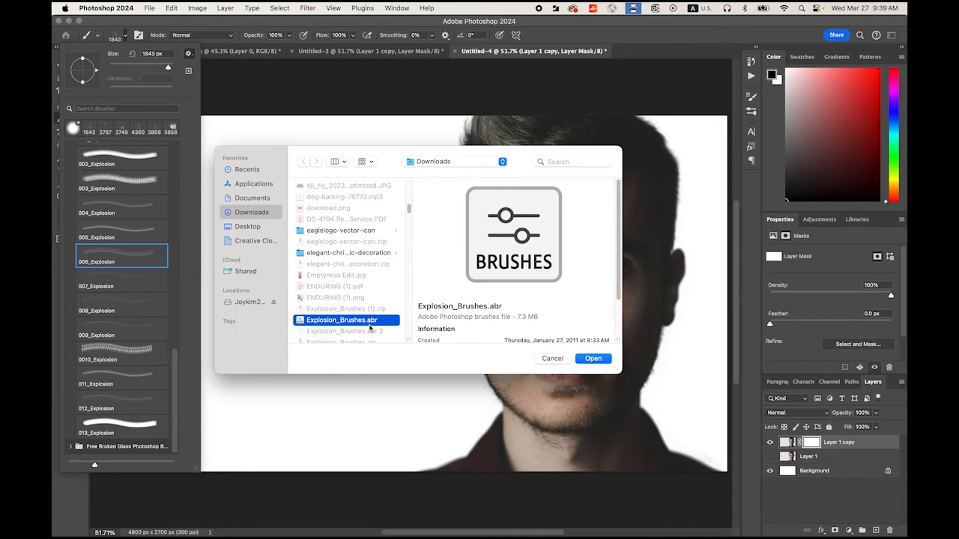
{"action": "mouse_move", "coordinate": [479, 339]}
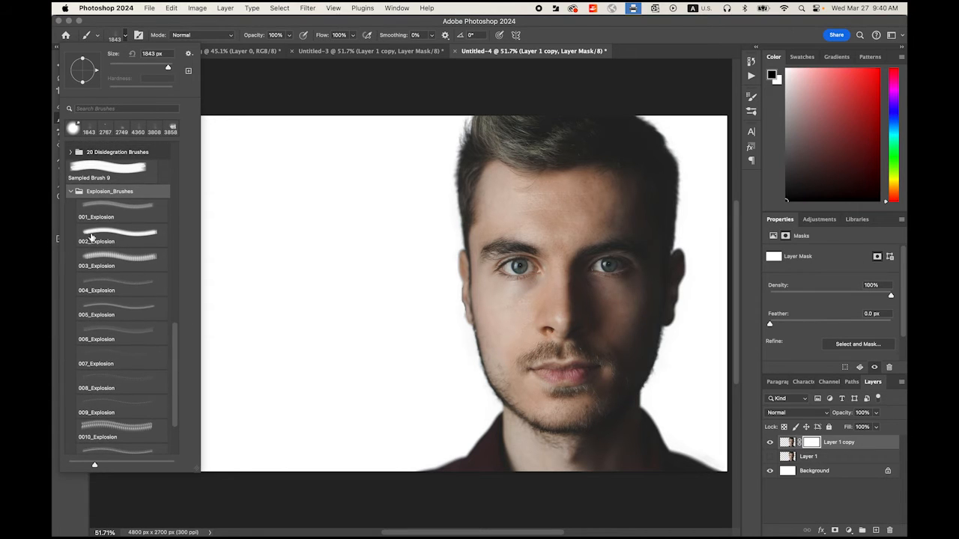
{"action": "left_click", "coordinate": [120, 237]}
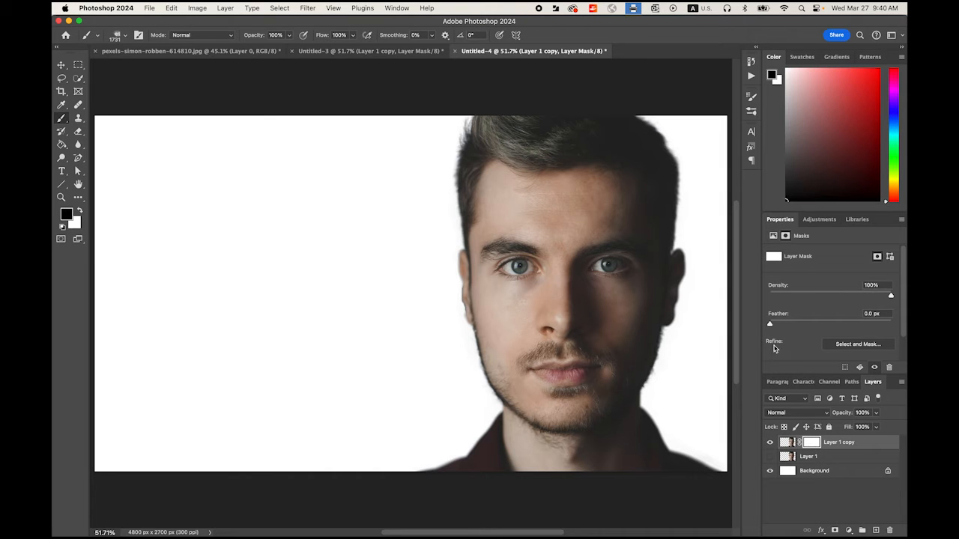
- Rotate the explosion brush tip to a new angle in Brush Settings before masking the face's left side
{"action": "left_click", "coordinate": [396, 9]}
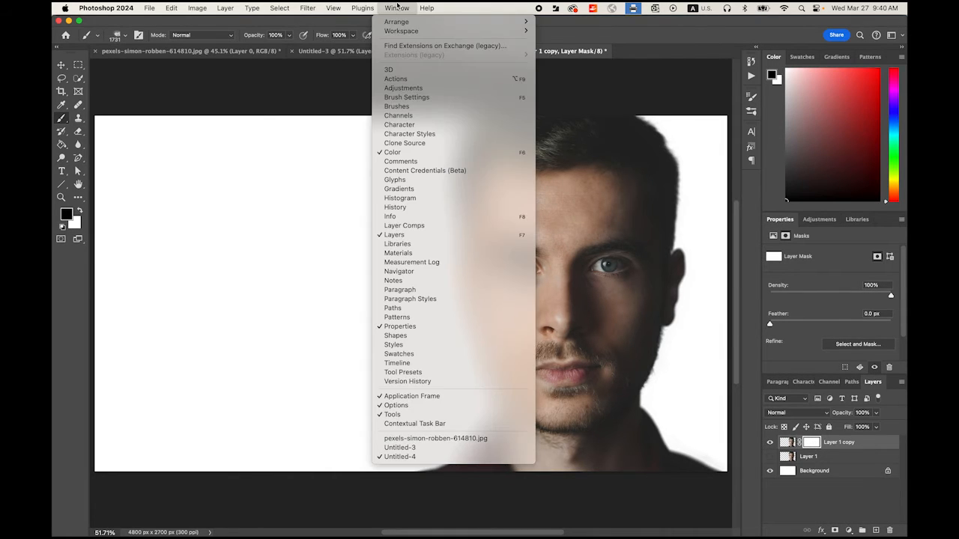
{"action": "mouse_move", "coordinate": [407, 98]}
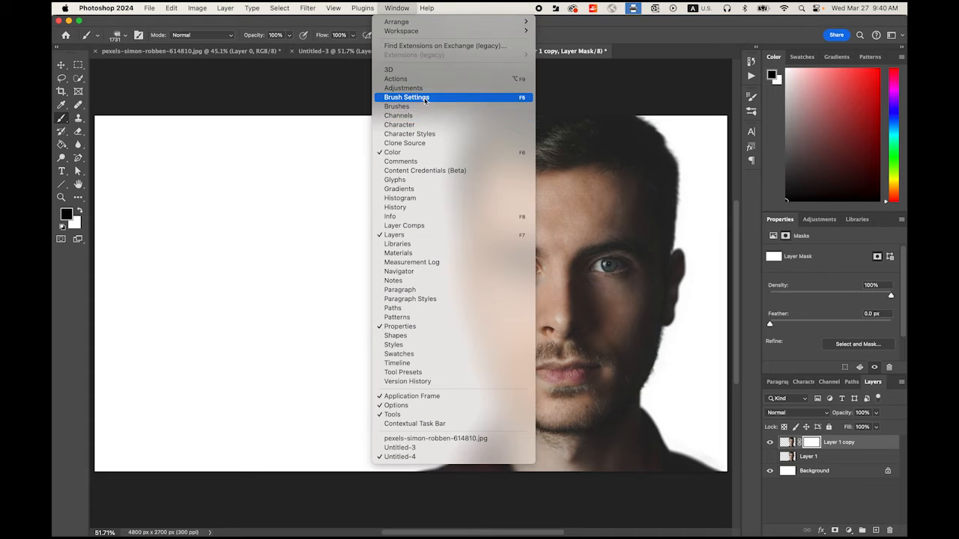
{"action": "left_click", "coordinate": [407, 96]}
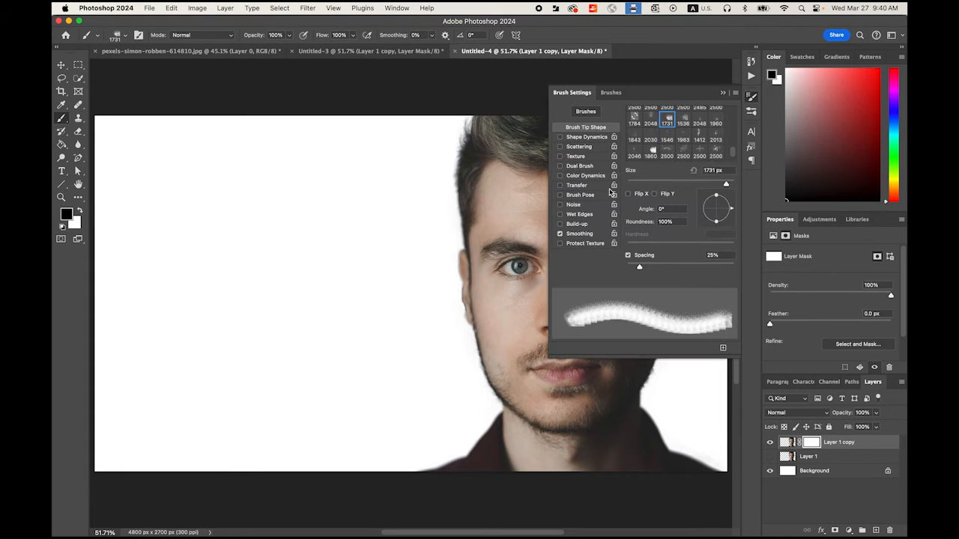
{"action": "left_click_drag", "start_coordinate": [716, 195], "coordinate": [704, 213]}
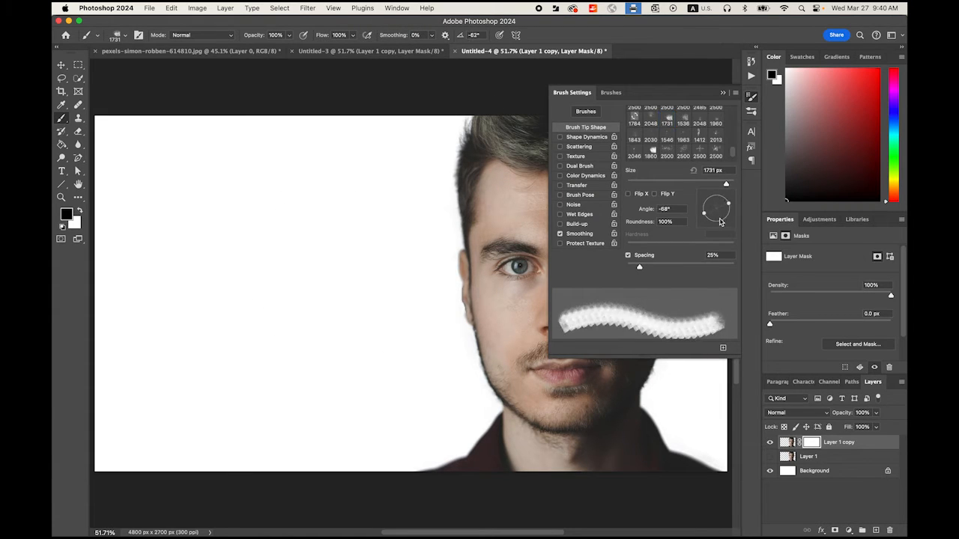
{"action": "left_click_drag", "start_coordinate": [716, 217], "coordinate": [711, 209]}
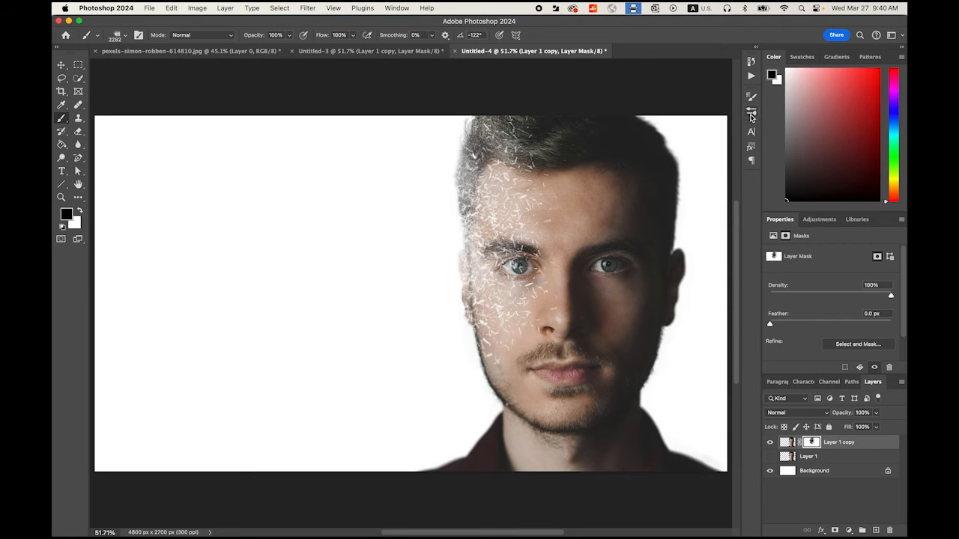
{"action": "left_click", "coordinate": [752, 96]}
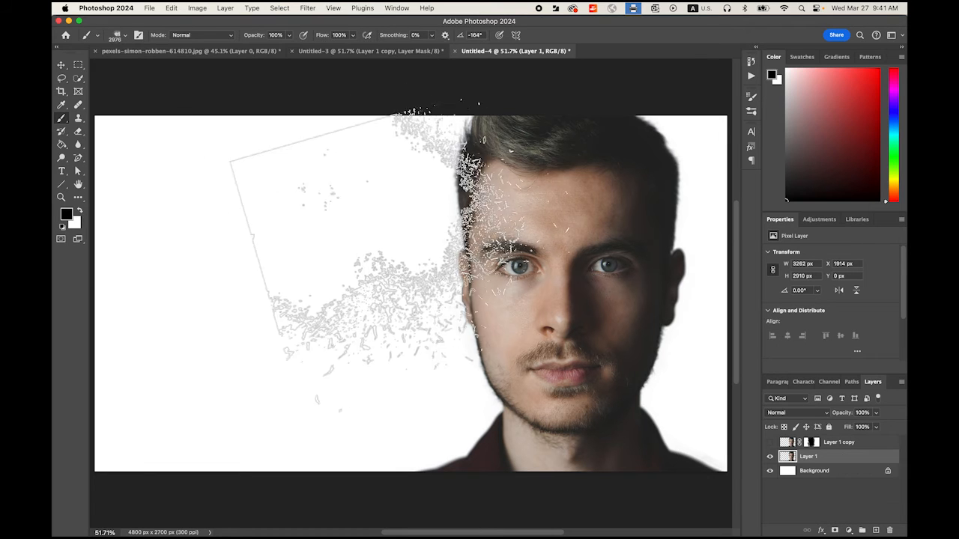
- Start the Liquify filter on Layer 1 and adjust the warp brush size
{"action": "left_click", "coordinate": [309, 9]}
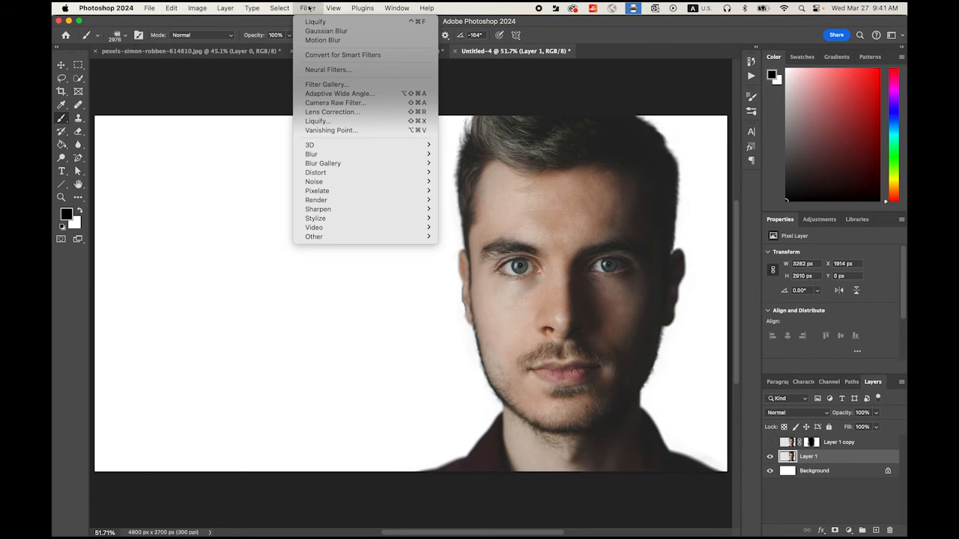
{"action": "mouse_move", "coordinate": [318, 120]}
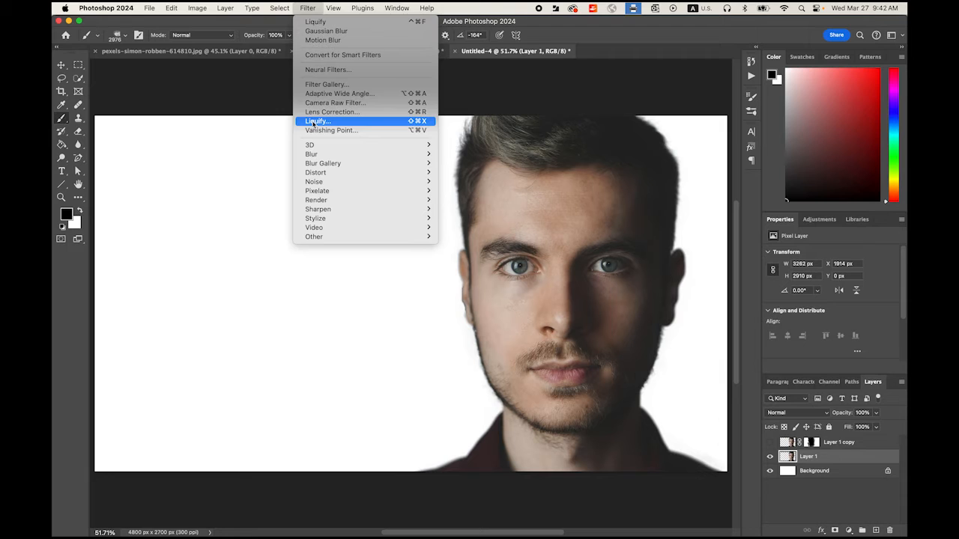
{"action": "left_click", "coordinate": [317, 120]}
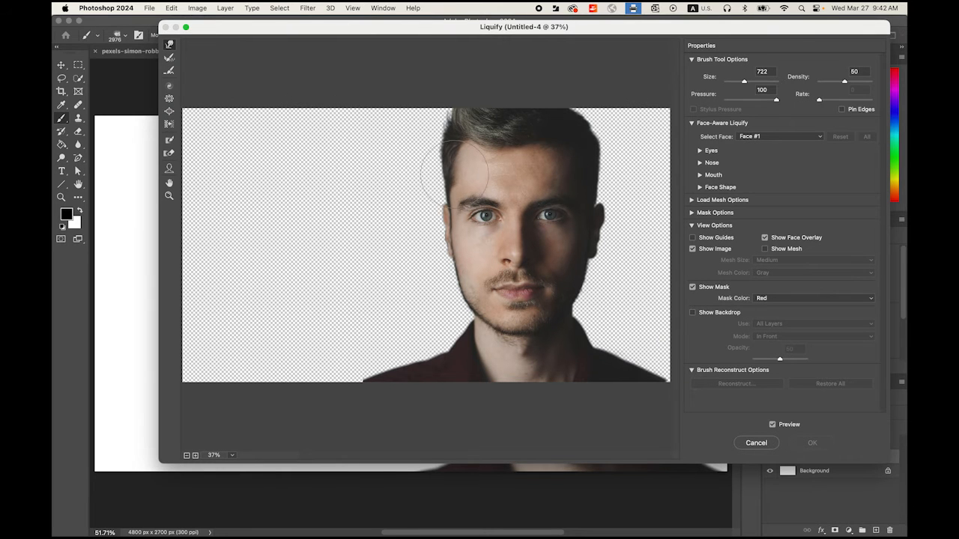
{"action": "left_click_drag", "start_coordinate": [742, 81], "coordinate": [737, 81]}
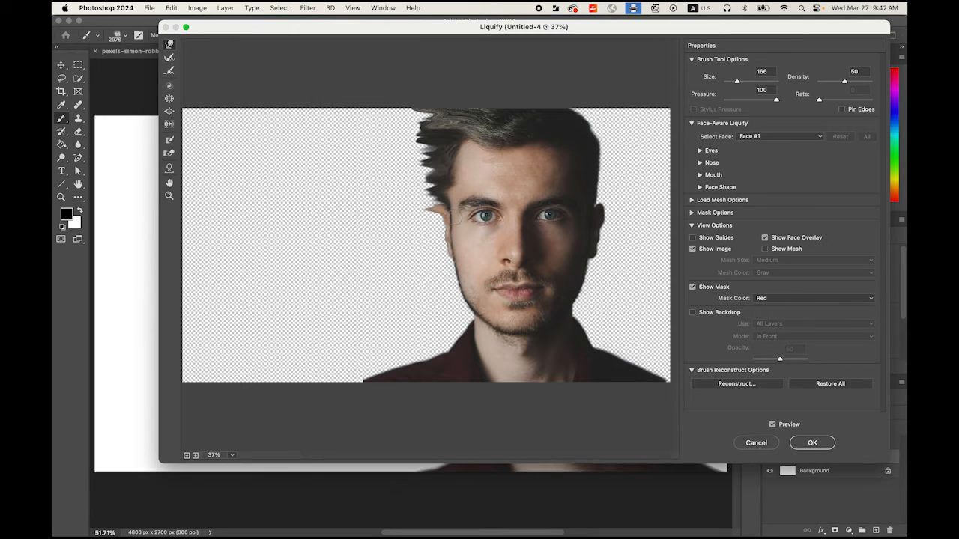
{"action": "left_click_drag", "start_coordinate": [442, 210], "coordinate": [431, 240]}
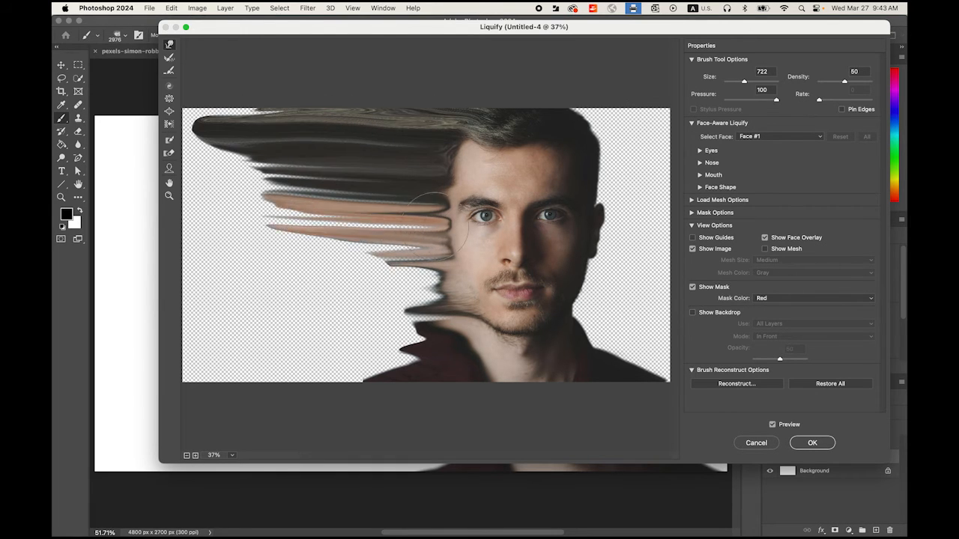
- Smear the face's left side into long leftward streaks with Forward Warp and apply it
{"action": "left_click_drag", "start_coordinate": [435, 210], "coordinate": [217, 322]}
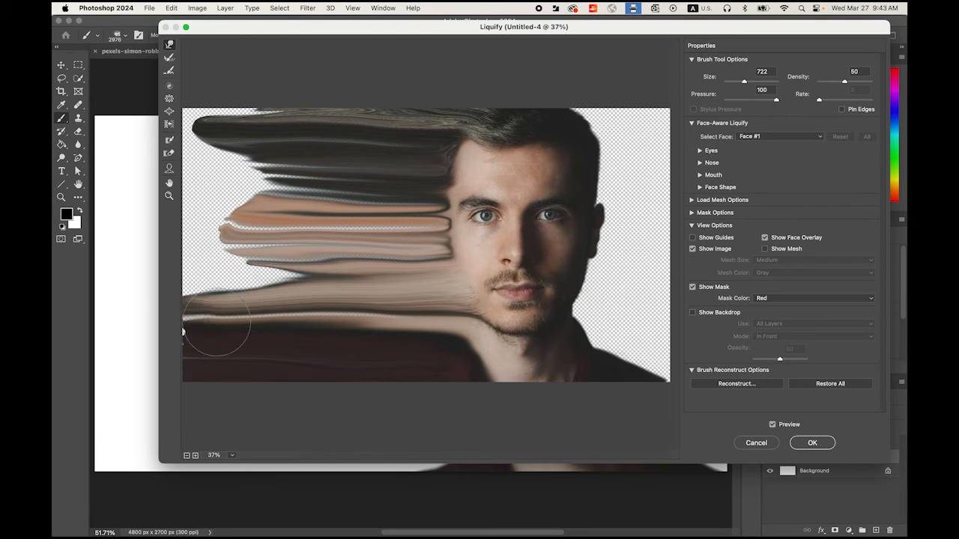
{"action": "left_click_drag", "start_coordinate": [217, 327], "coordinate": [372, 314]}
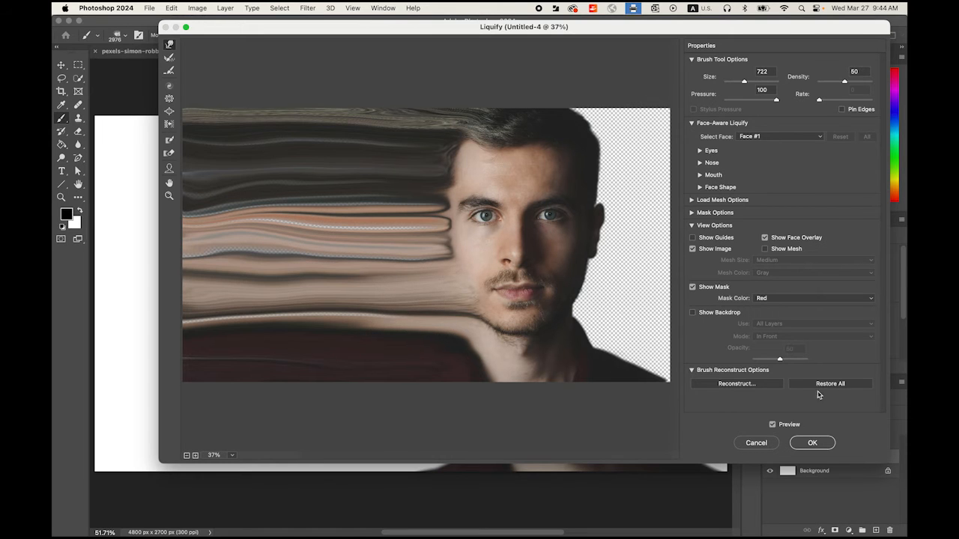
{"action": "left_click", "coordinate": [812, 444]}
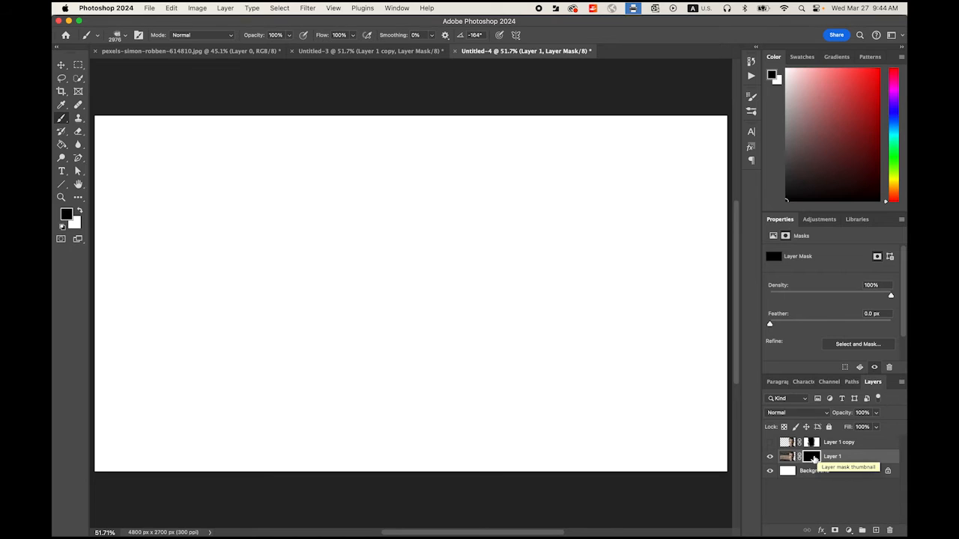
- Select Layer 1's black mask and turn Layer 1 copy's visibility back on
{"action": "left_click", "coordinate": [812, 455]}
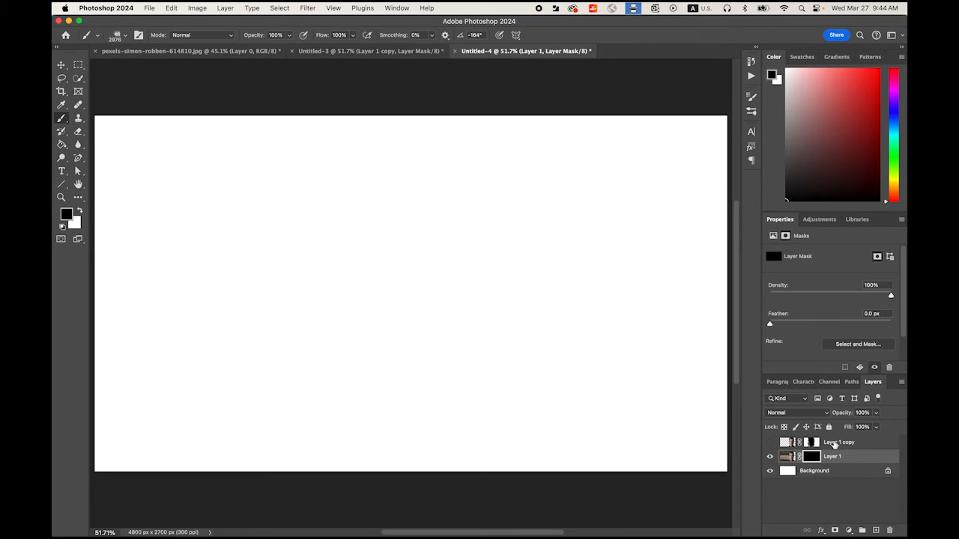
{"action": "left_click", "coordinate": [770, 470]}
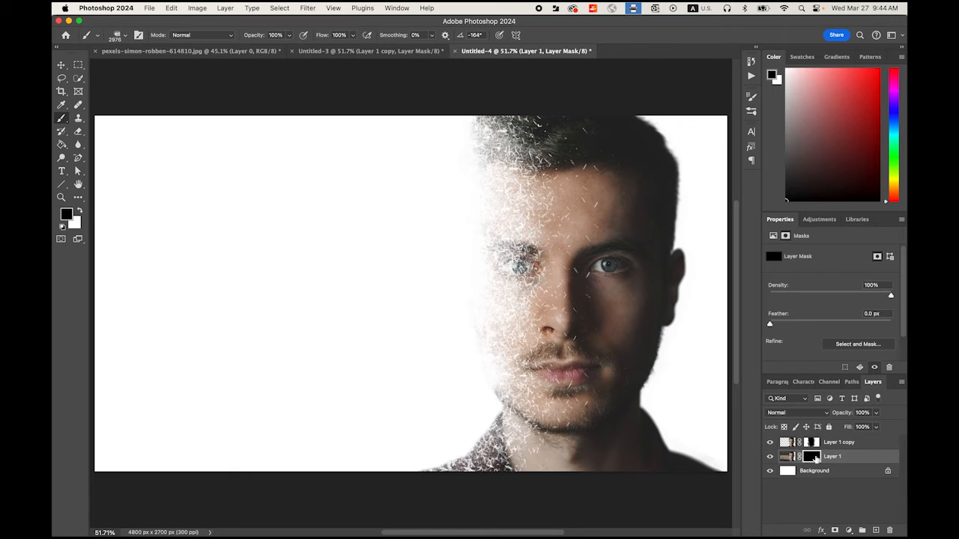
{"action": "left_click", "coordinate": [812, 456]}
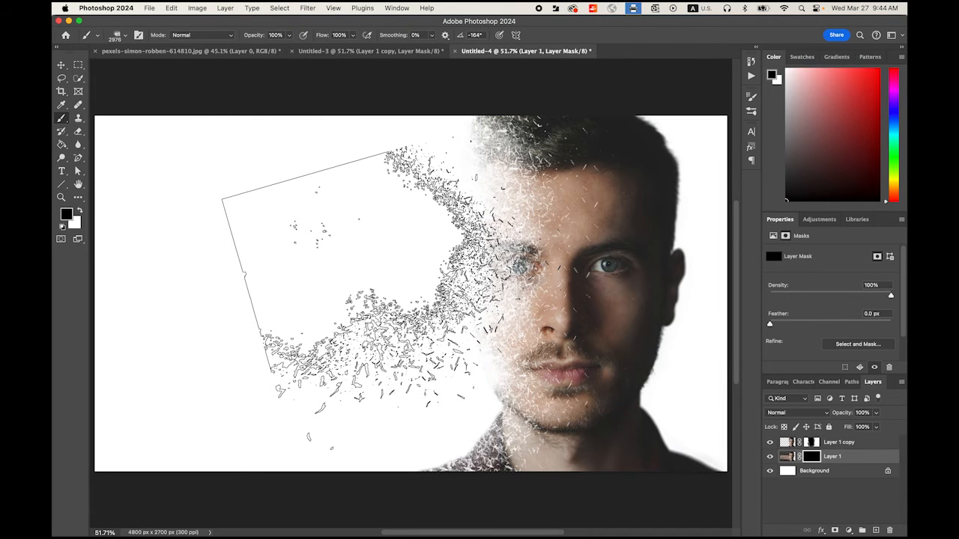
- Swap the foreground to white and rotate the particle brush tip angle in Brush Settings
{"action": "key", "text": "cmd+d"}
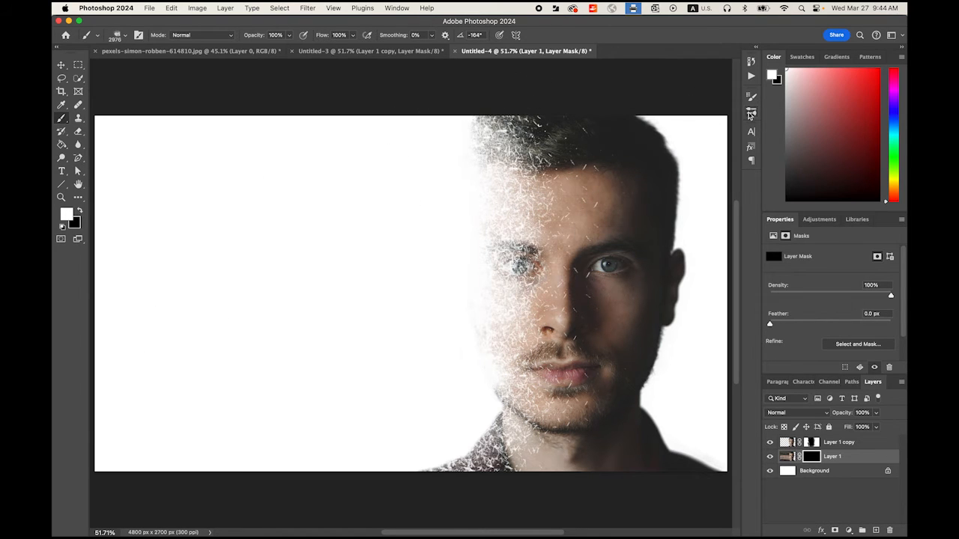
{"action": "left_click", "coordinate": [750, 96]}
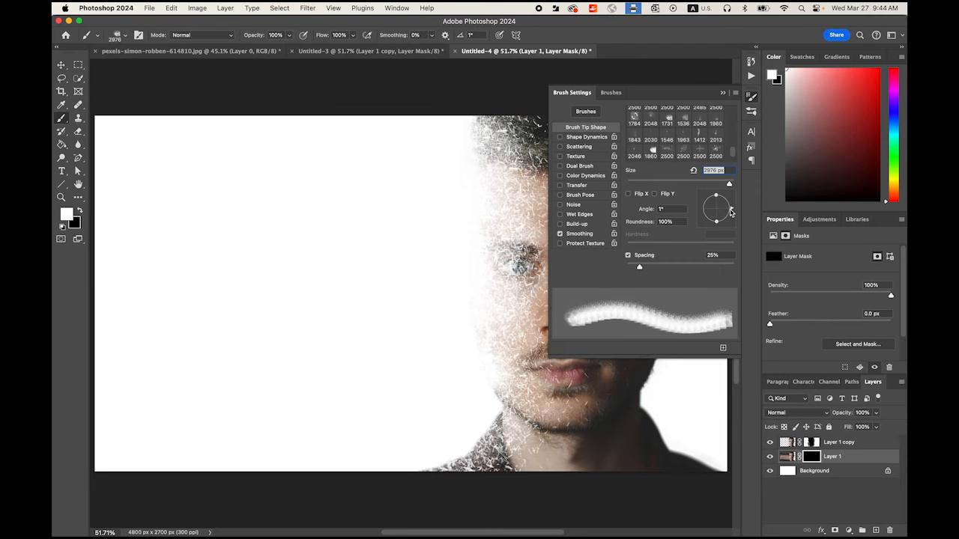
{"action": "left_click_drag", "start_coordinate": [728, 195], "coordinate": [711, 207]}
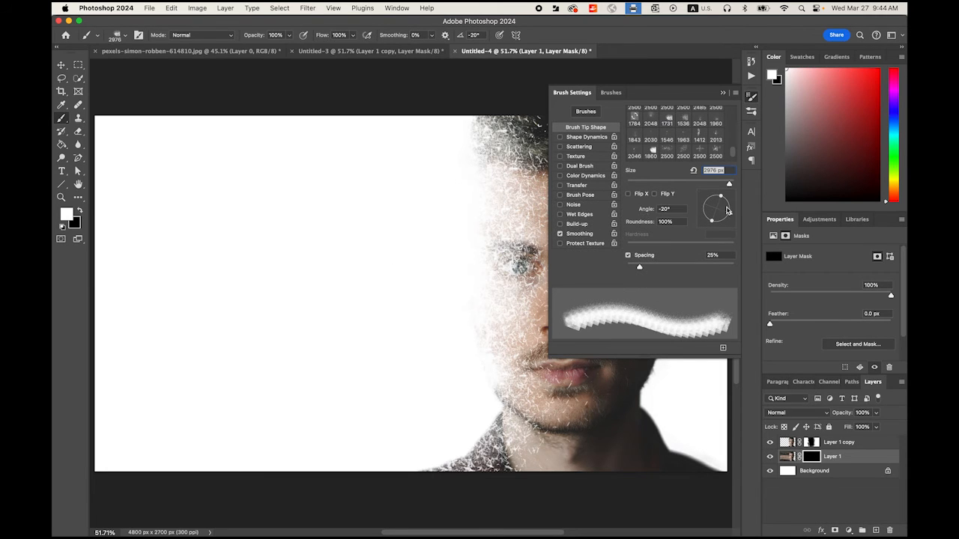
{"action": "left_click_drag", "start_coordinate": [718, 197], "coordinate": [716, 218]}
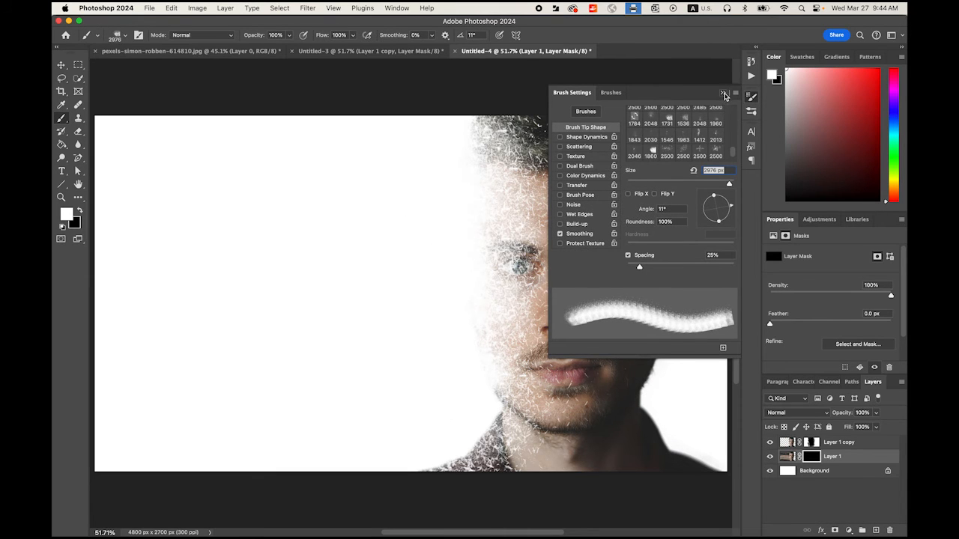
{"action": "left_click", "coordinate": [724, 93]}
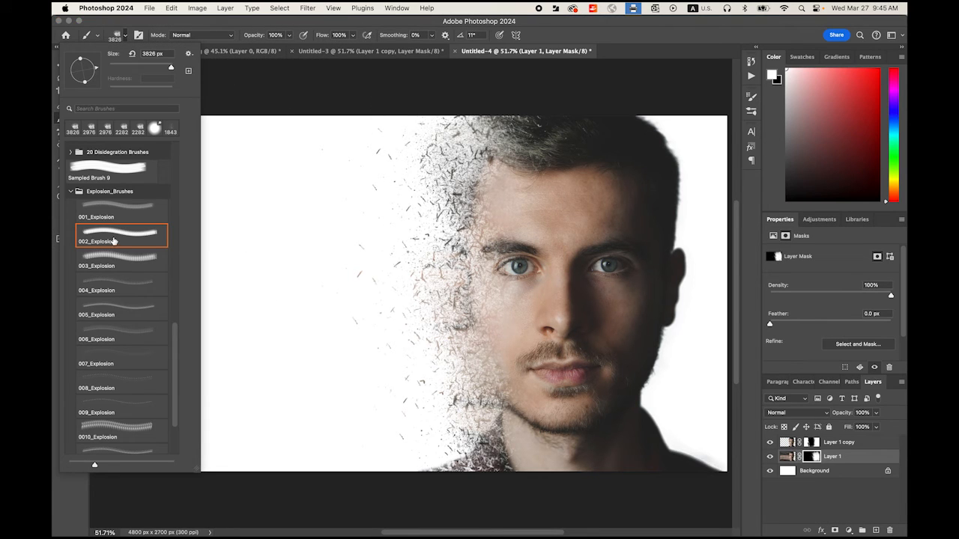
- Choose an Explosion brush to paint white fragments on Layer 1's mask left of the face
{"action": "left_click", "coordinate": [96, 332]}
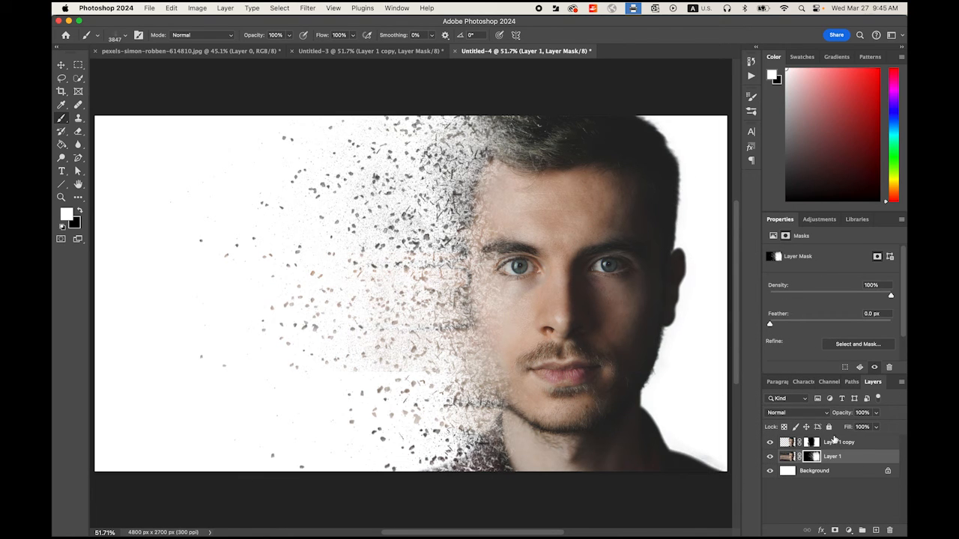
- Add a Hue/Saturation adjustment above the portrait with Saturation pushed to +100
{"action": "left_click", "coordinate": [786, 442]}
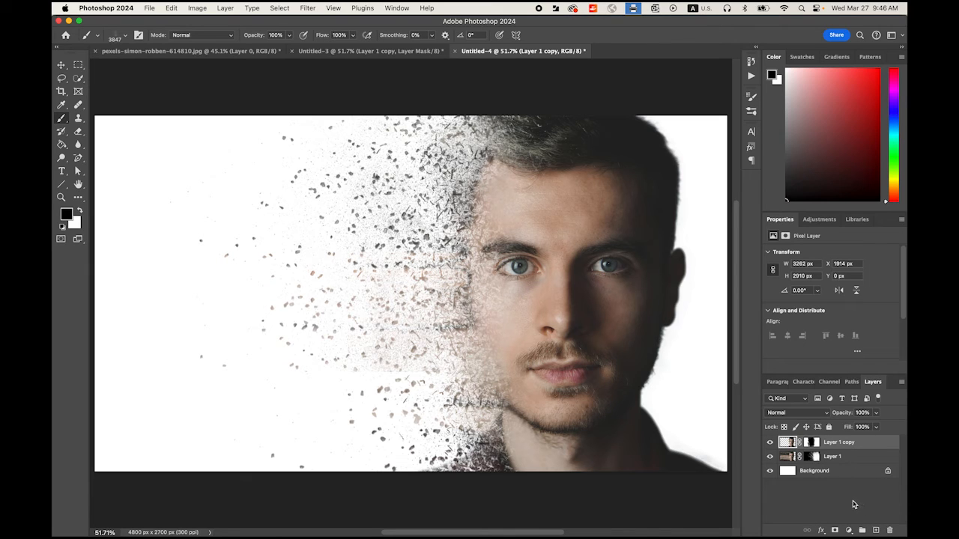
{"action": "left_click", "coordinate": [848, 530]}
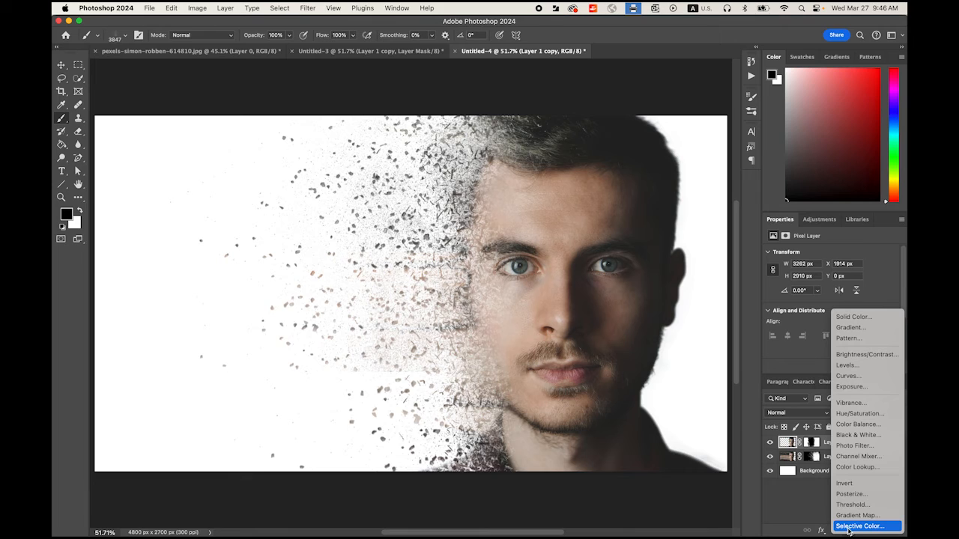
{"action": "mouse_move", "coordinate": [865, 413]}
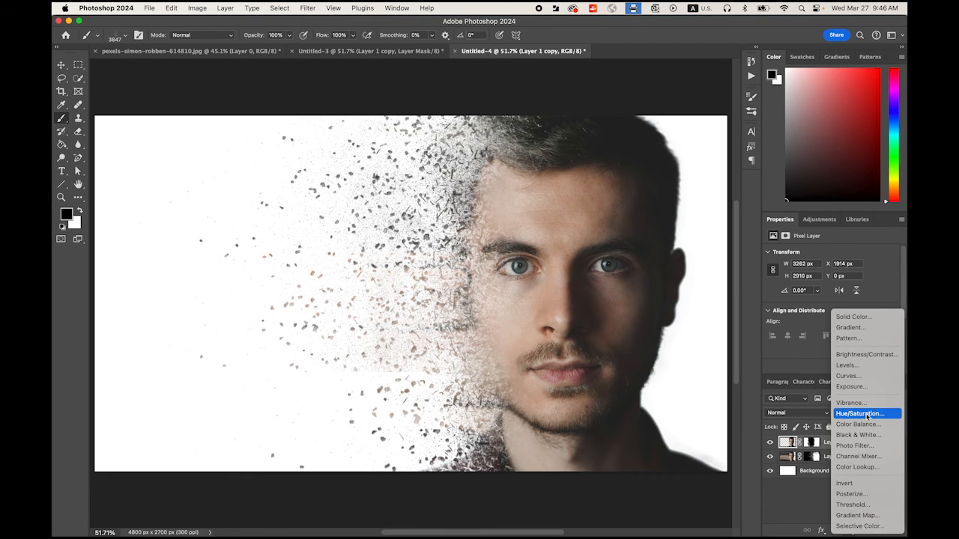
{"action": "left_click", "coordinate": [860, 413]}
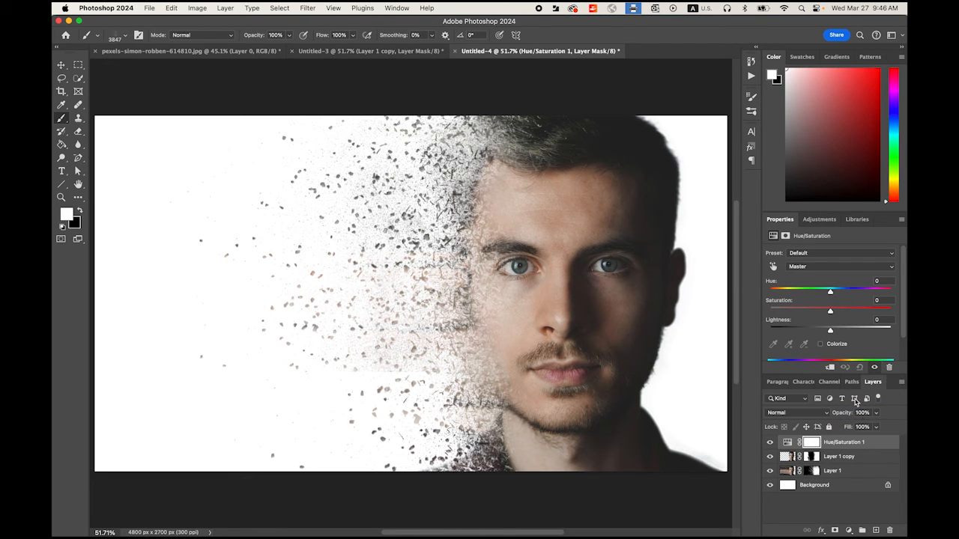
{"action": "left_click_drag", "start_coordinate": [829, 310], "coordinate": [833, 310]}
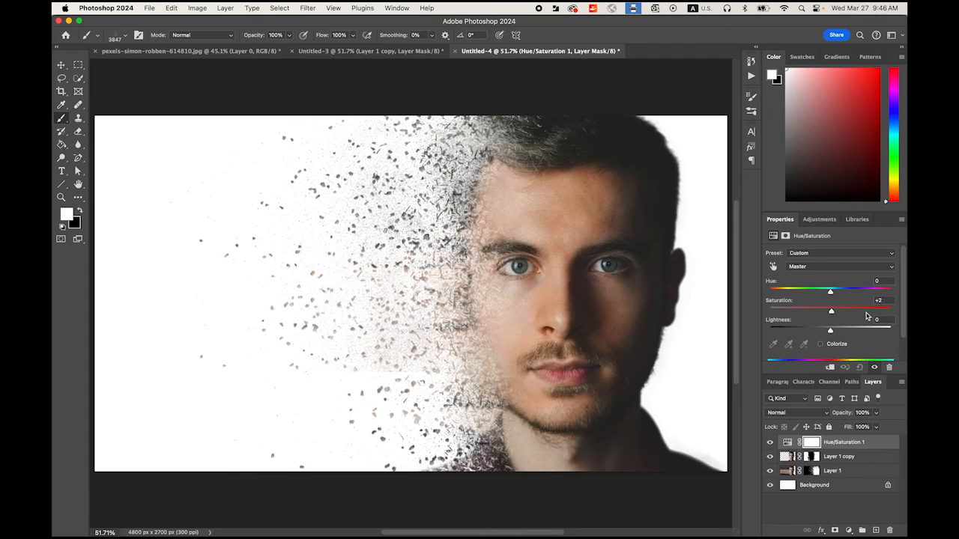
{"action": "left_click_drag", "start_coordinate": [830, 310], "coordinate": [890, 310]}
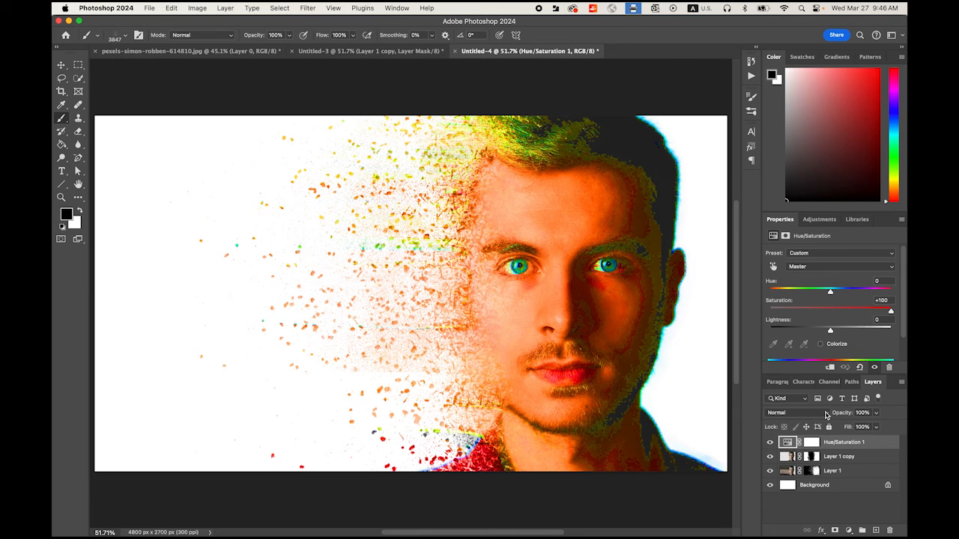
- Blend the adjustment as Color Burn and lower its Fill
{"action": "left_click", "coordinate": [782, 414]}
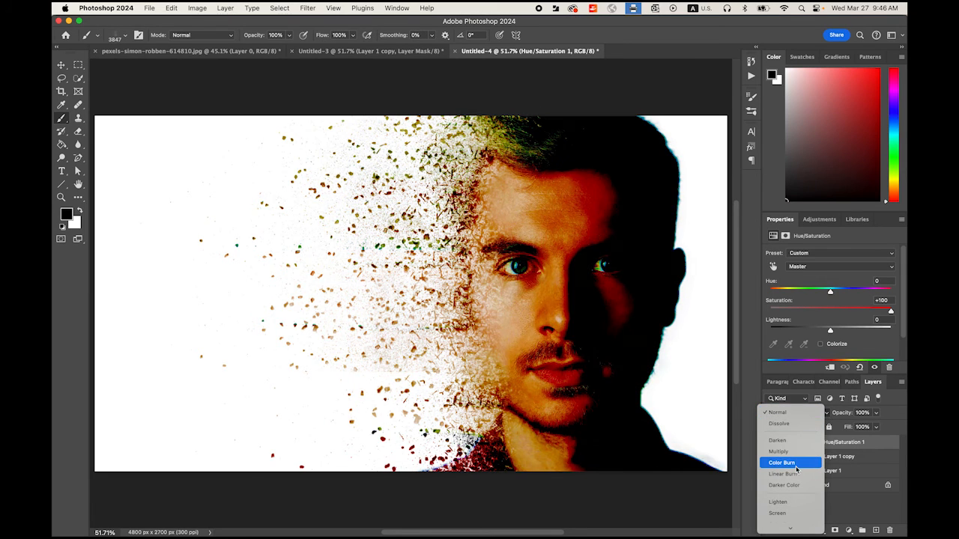
{"action": "left_click", "coordinate": [782, 461]}
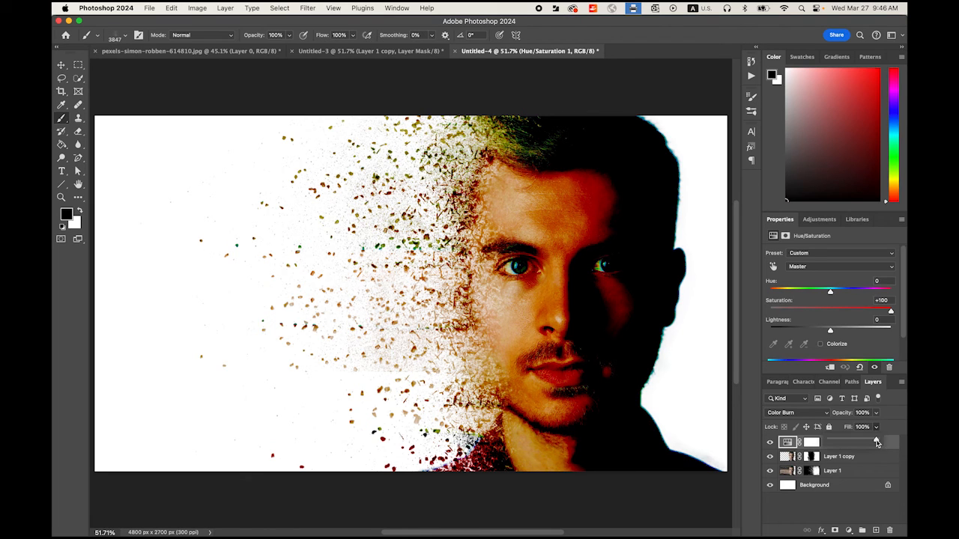
{"action": "left_click_drag", "start_coordinate": [876, 440], "coordinate": [845, 440]}
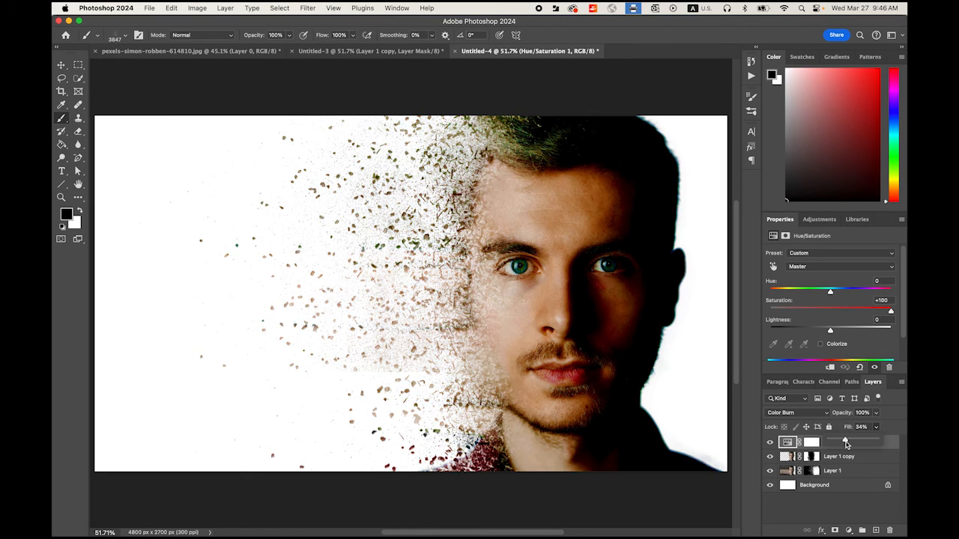
{"action": "left_click_drag", "start_coordinate": [847, 438], "coordinate": [842, 437]}
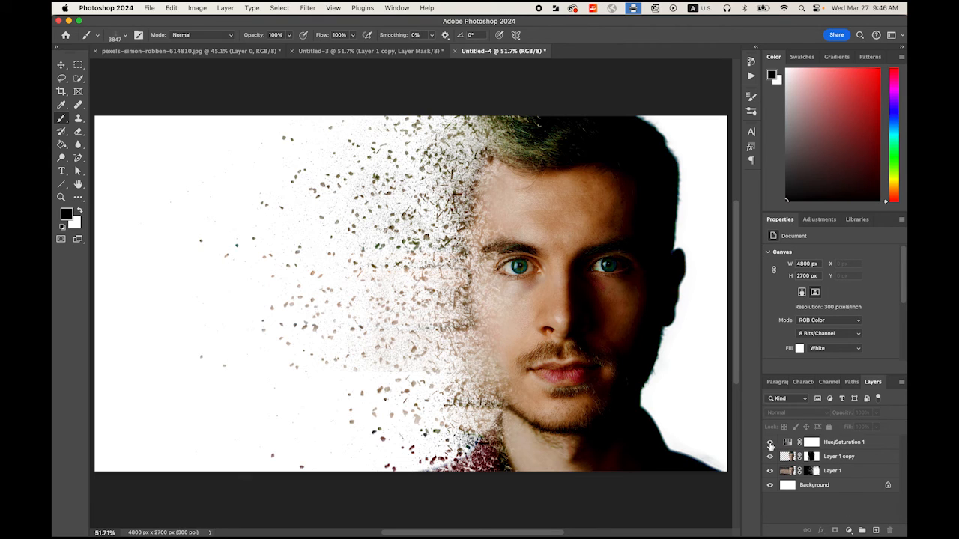
{"action": "left_click", "coordinate": [770, 442]}
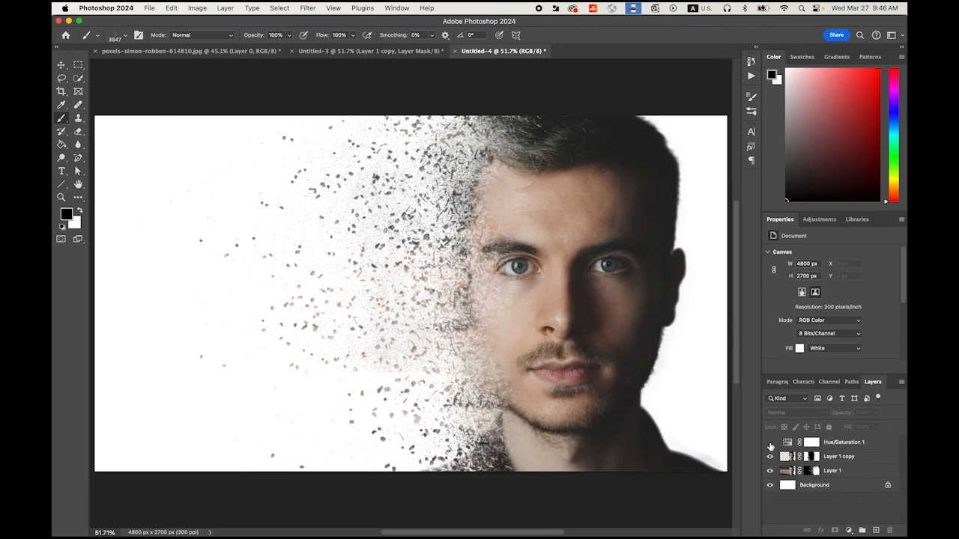
{"action": "left_click", "coordinate": [770, 442]}
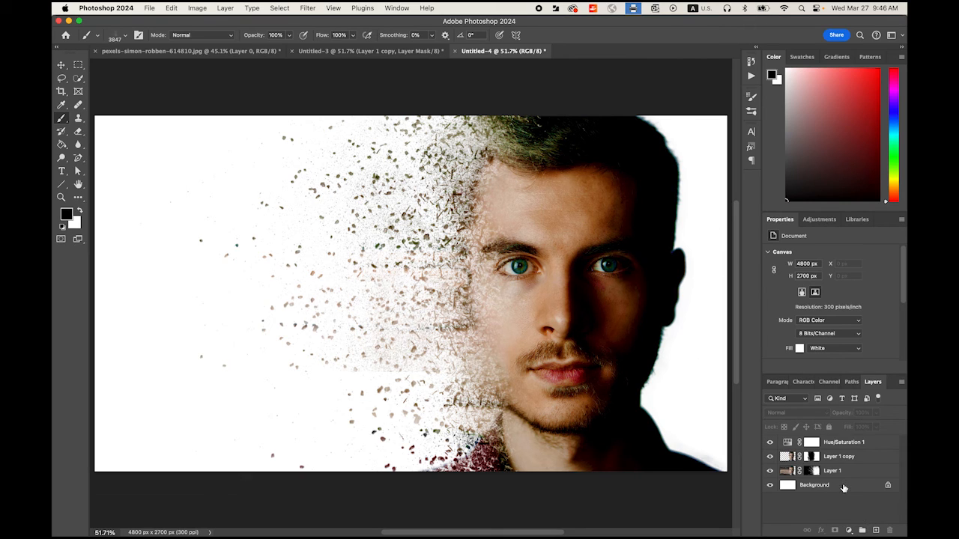
- Select the Background layer so a new black-painting layer can be built above it
{"action": "left_click", "coordinate": [815, 485]}
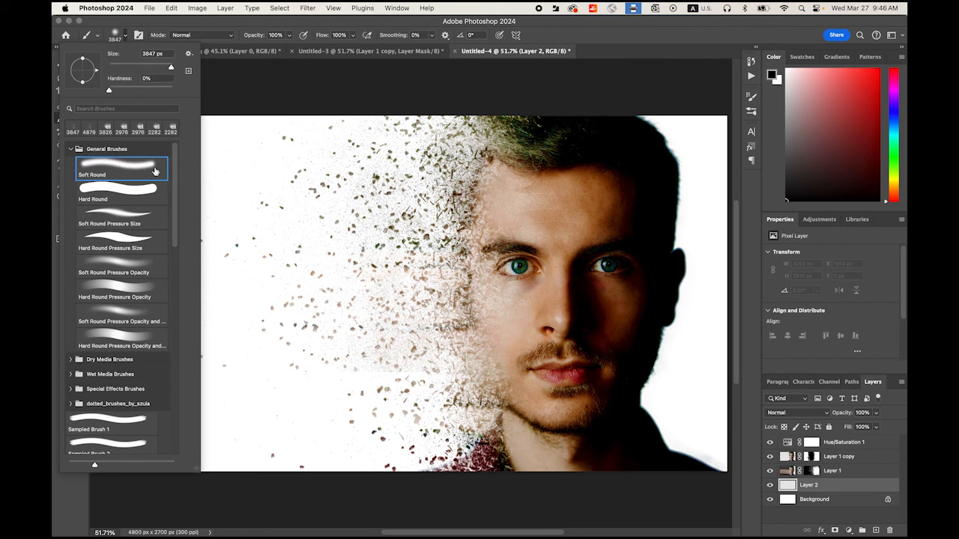
{"action": "mouse_move", "coordinate": [491, 273]}
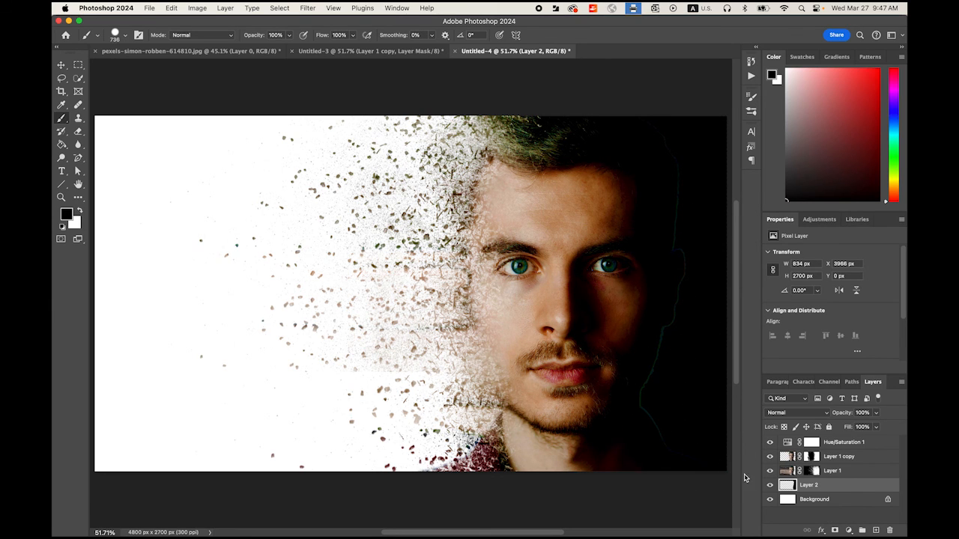
{"action": "mouse_move", "coordinate": [680, 152]}
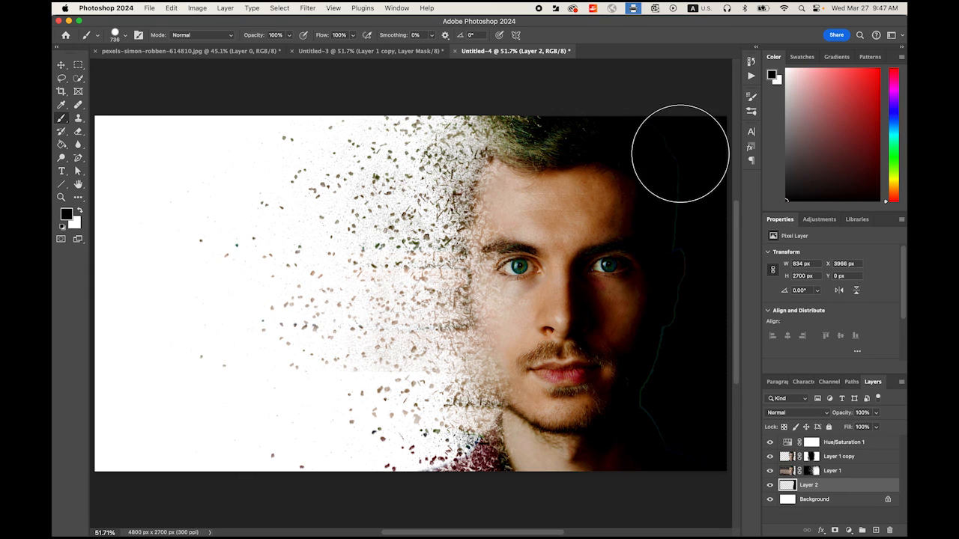
{"action": "mouse_move", "coordinate": [686, 318]}
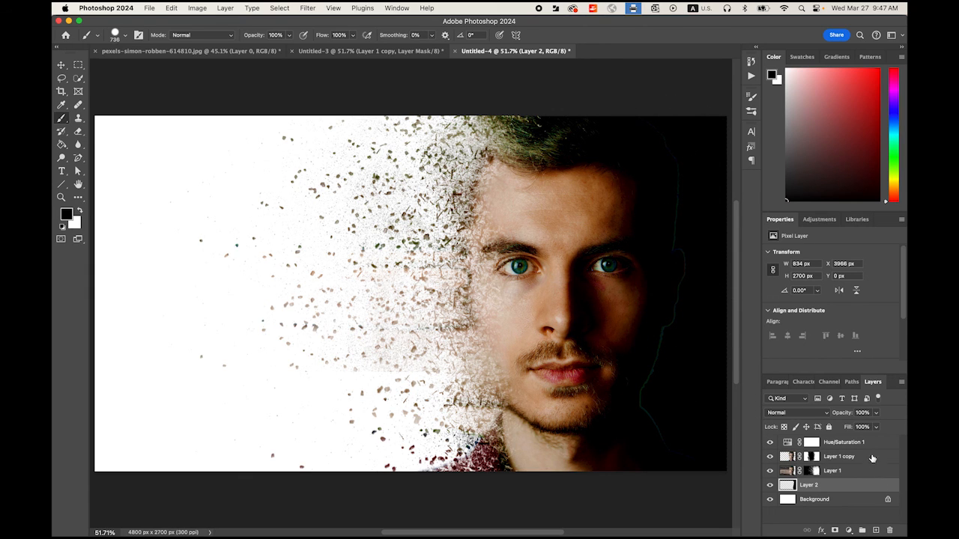
- Create a new layer above Layer 1 copy, then select the Hue/Saturation layer
{"action": "left_click", "coordinate": [839, 455]}
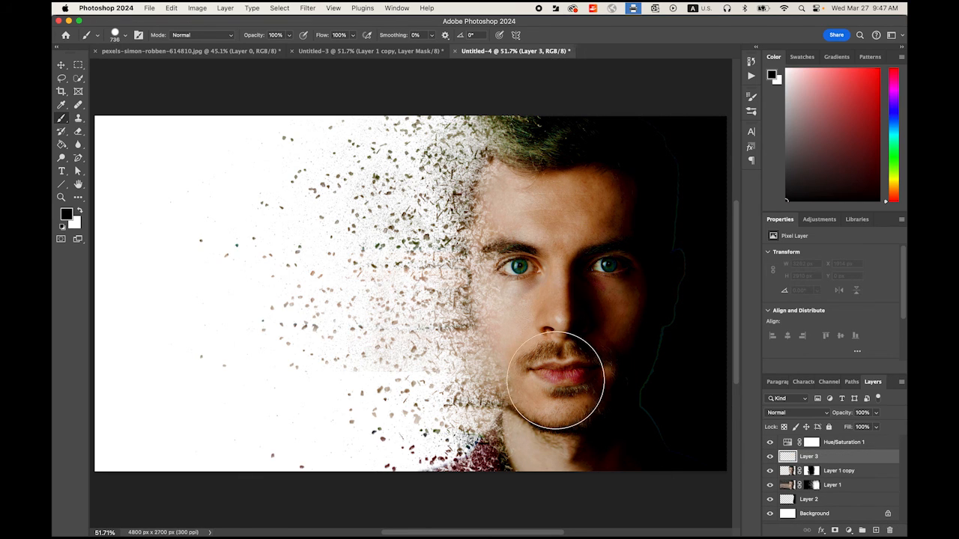
{"action": "mouse_move", "coordinate": [404, 225]}
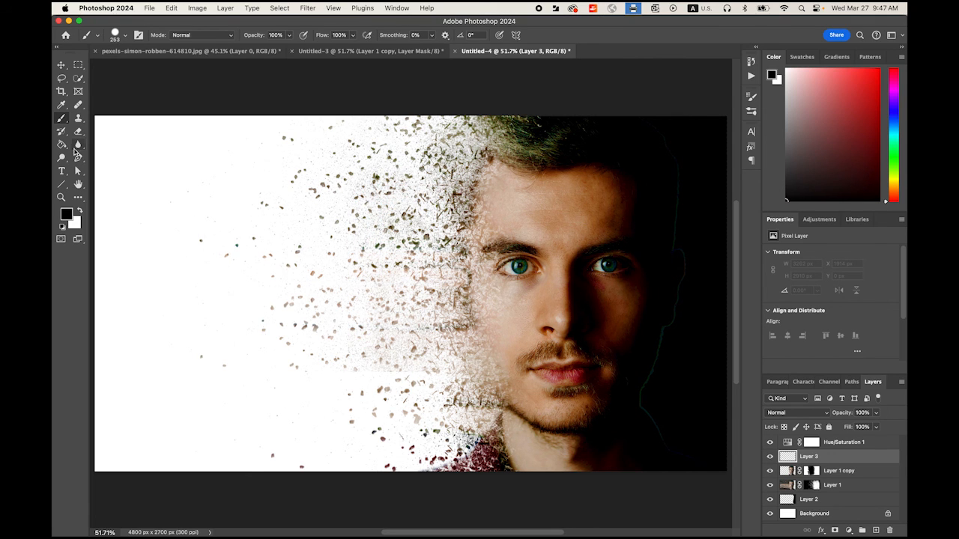
{"action": "mouse_move", "coordinate": [666, 129]}
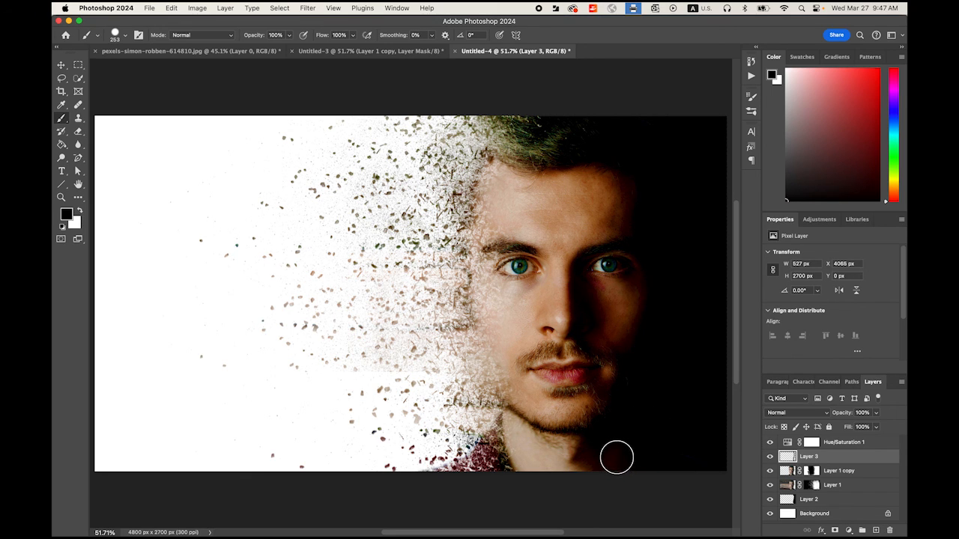
{"action": "left_click", "coordinate": [844, 442]}
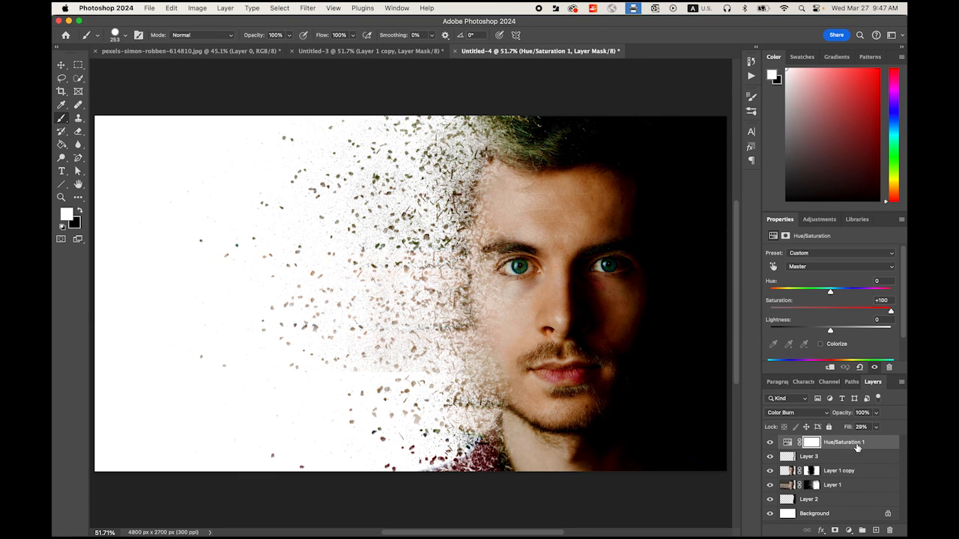
- Place a text layer on the white left area reading 'I see you...'
{"action": "left_click", "coordinate": [61, 171]}
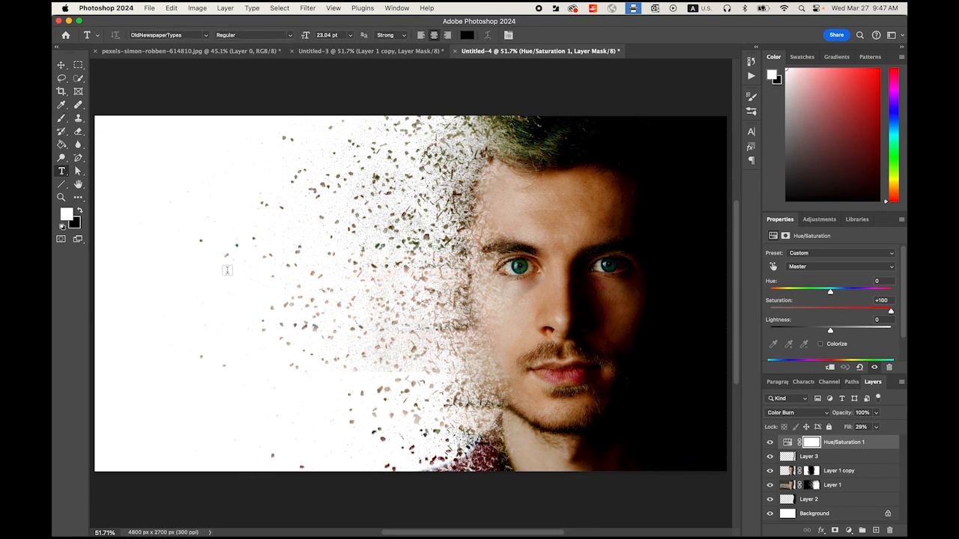
{"action": "type", "text": "Lorem Ipsum"}
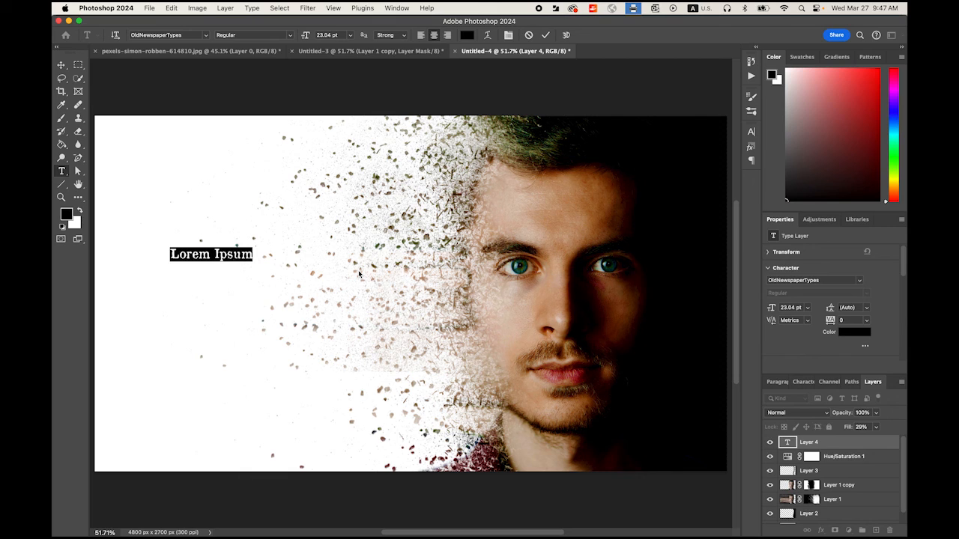
{"action": "type", "text": "I see"}
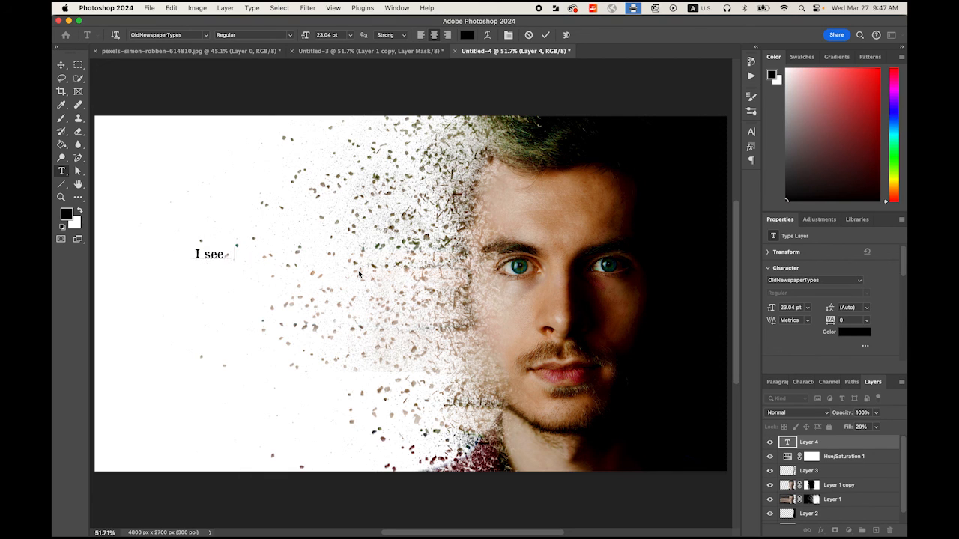
{"action": "type", "text": "you..."}
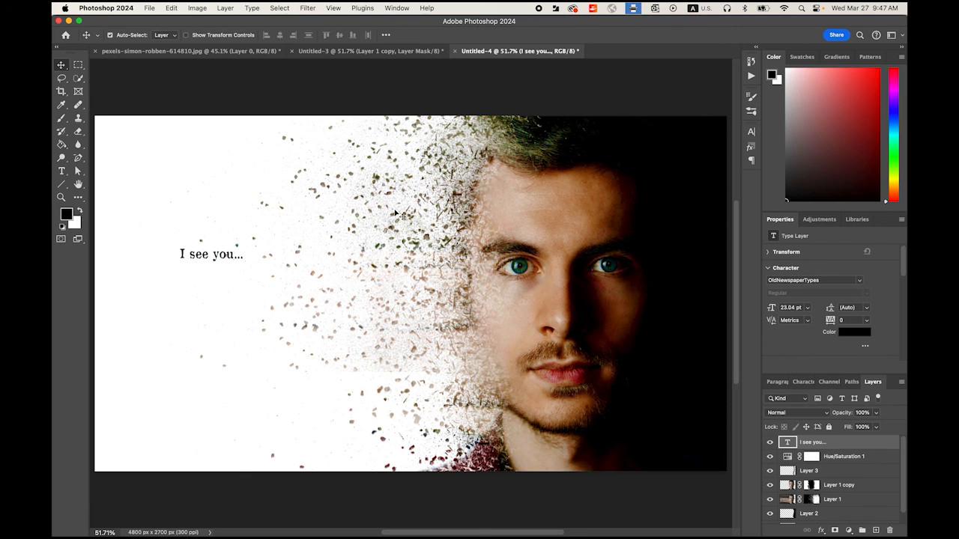
- Enlarge the text to 60 pt and grab it to reposition
{"action": "left_click", "coordinate": [807, 309]}
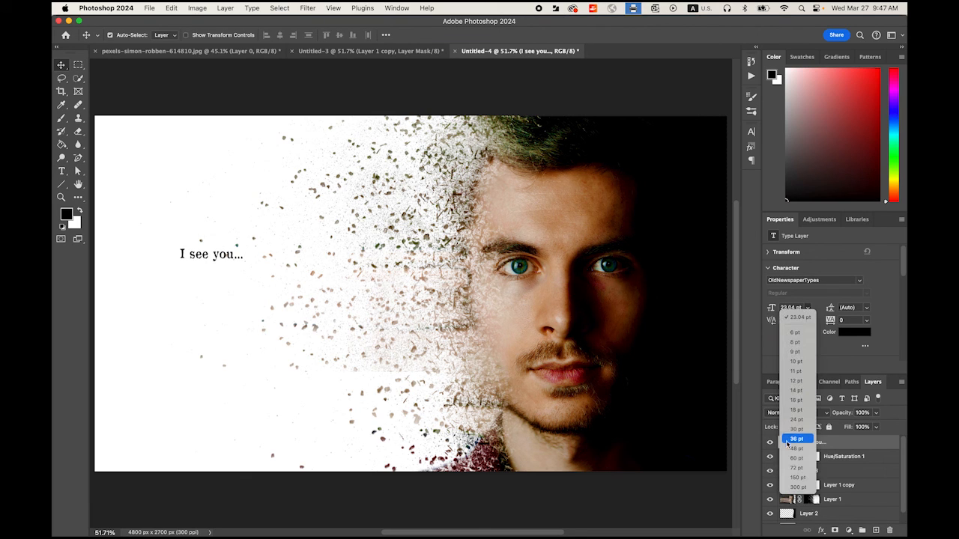
{"action": "left_click", "coordinate": [797, 437]}
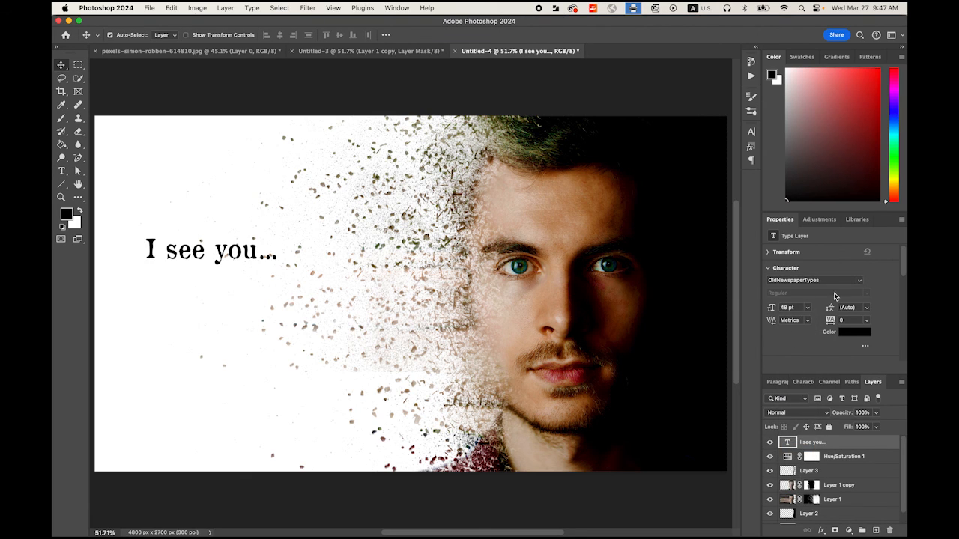
{"action": "left_click", "coordinate": [806, 307]}
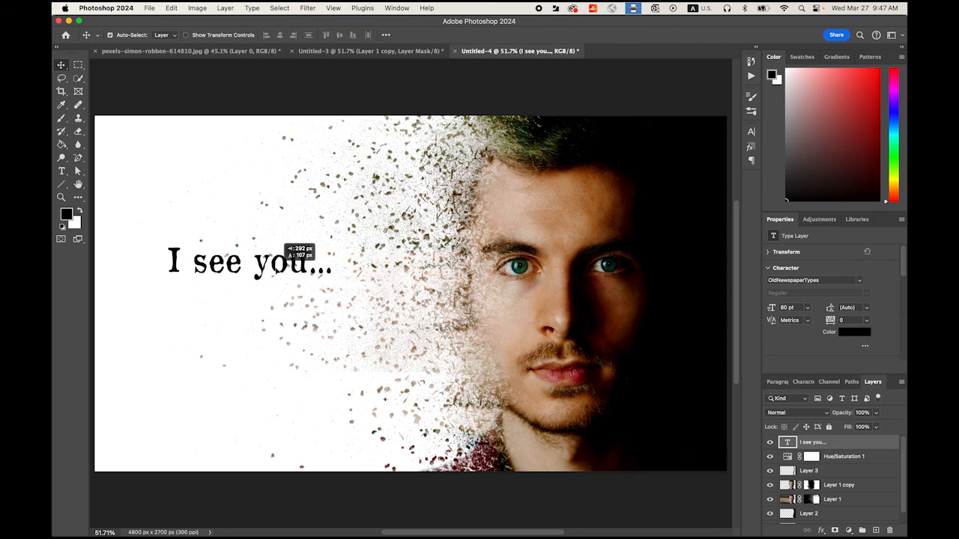
{"action": "mouse_move", "coordinate": [620, 146]}
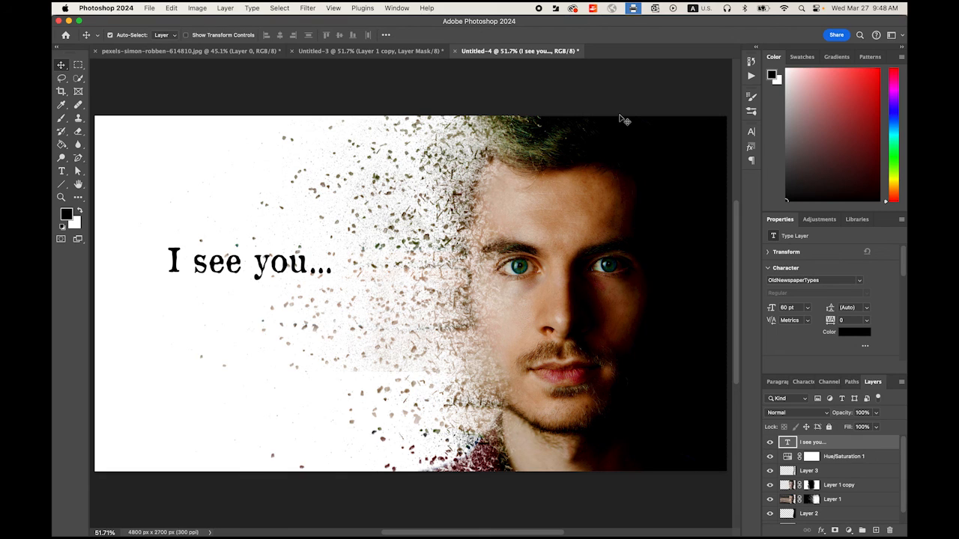
{"action": "mouse_move", "coordinate": [637, 104]}
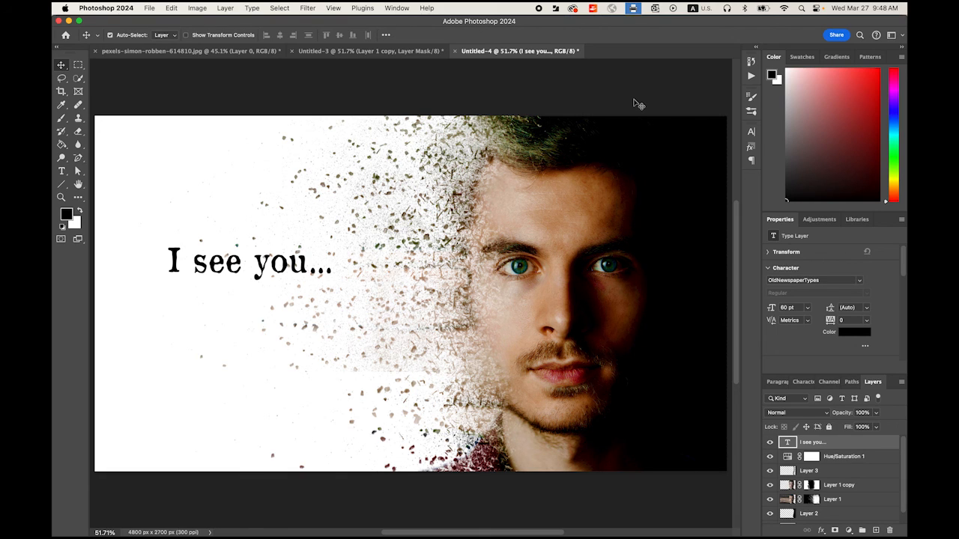